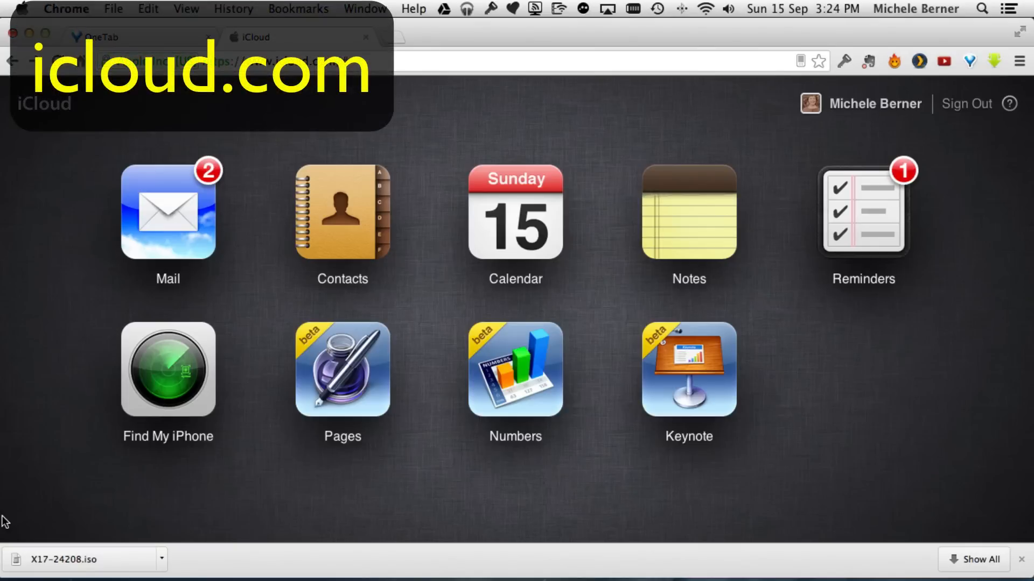
# Open iCloud Contacts and add a new empty group, 'Untitled Group 1'.
pyautogui.click(342, 211)
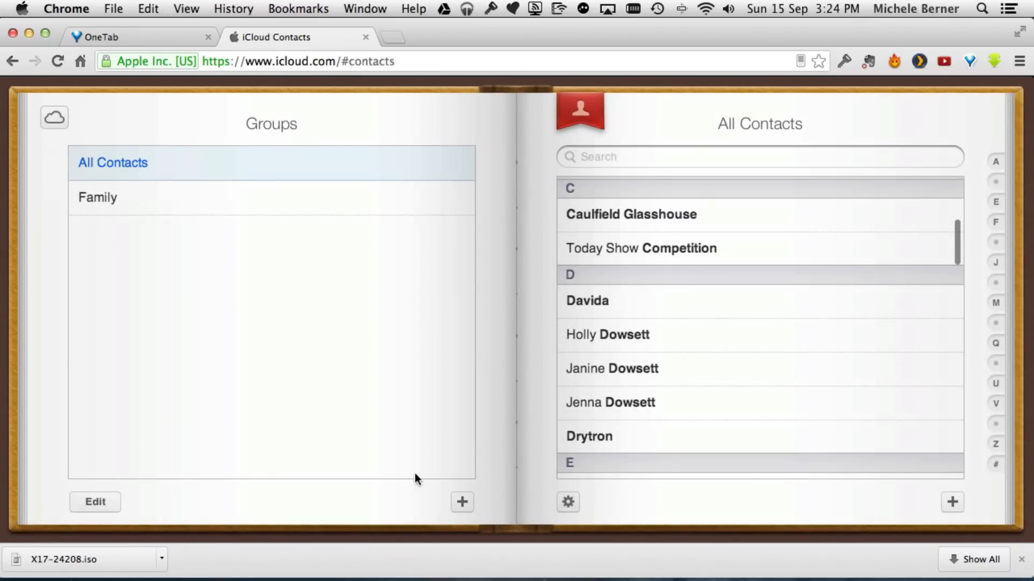
pyautogui.moveTo(247, 146)
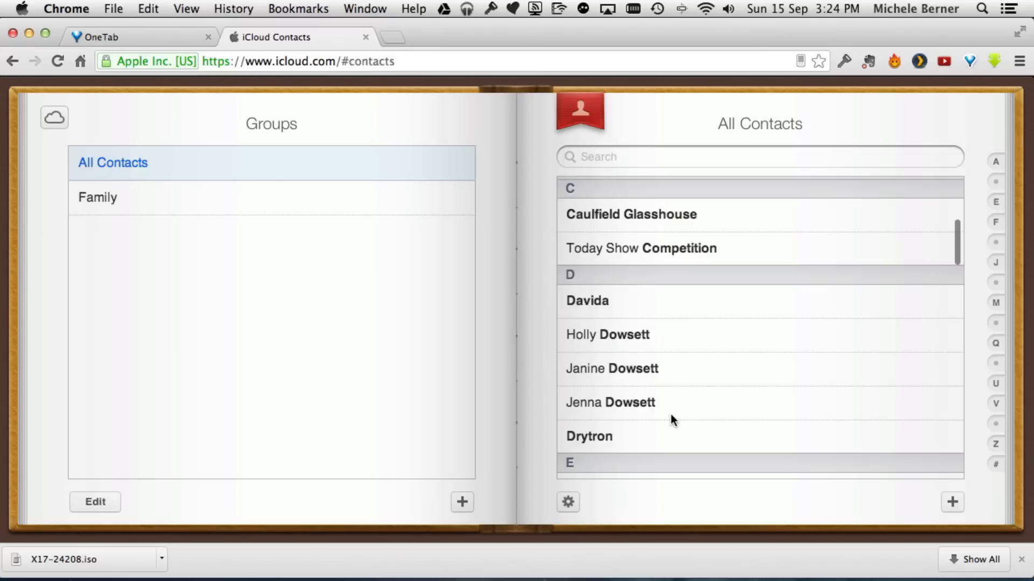
pyautogui.click(462, 502)
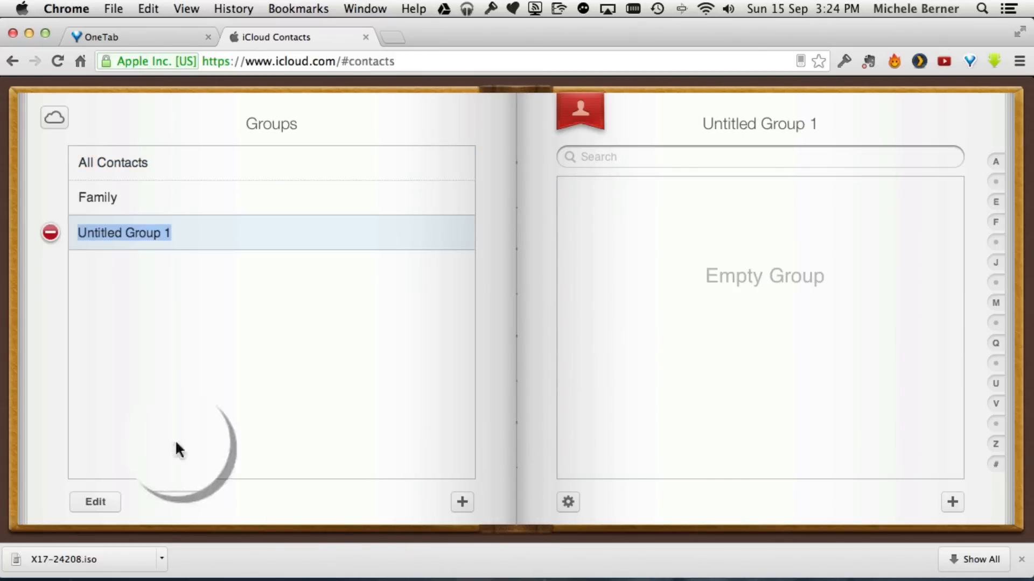
pyautogui.moveTo(109, 278)
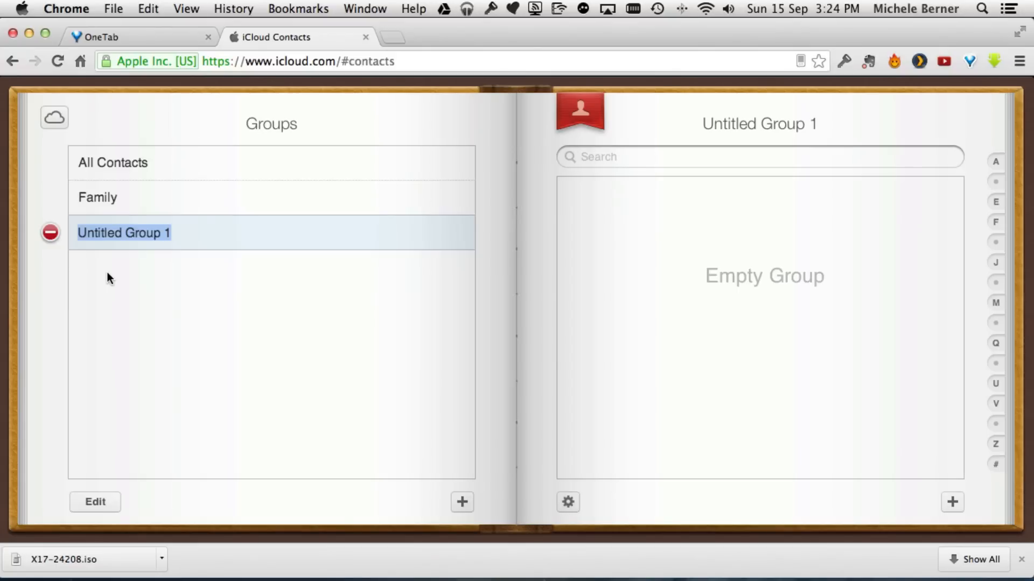
# Rename the new group to 'My test group'.
pyautogui.write('My t')
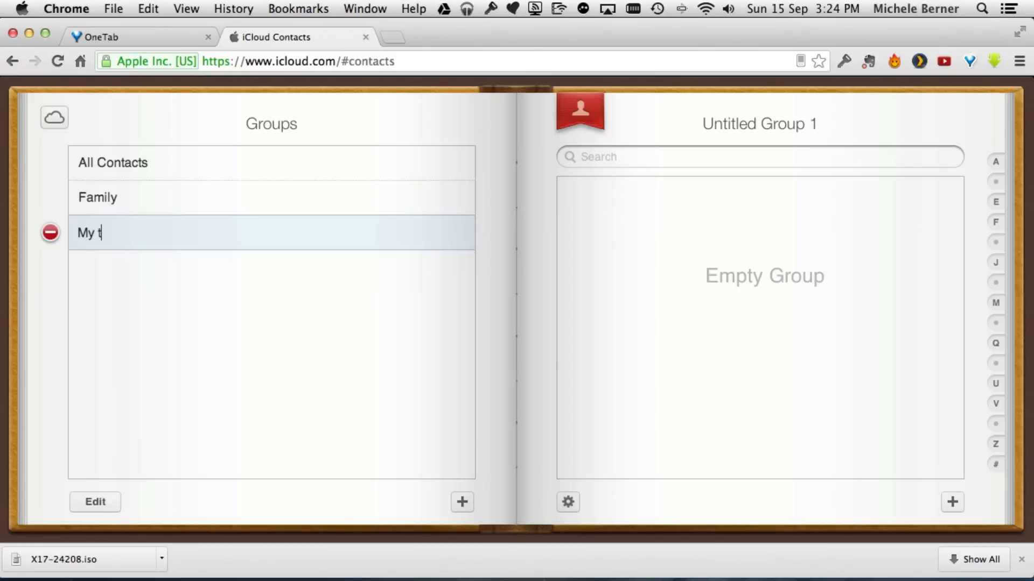
pyautogui.write('est group')
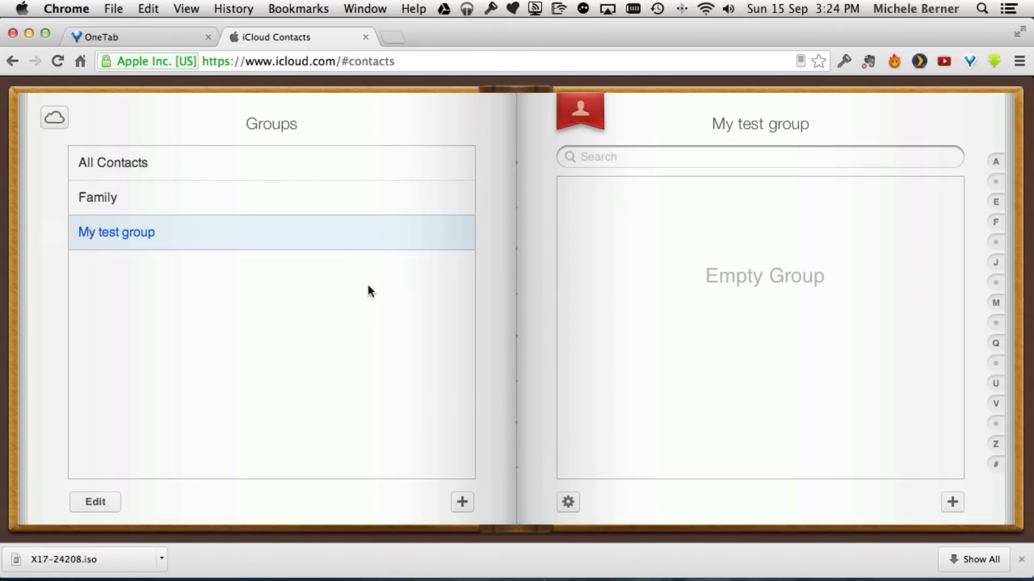
pyautogui.moveTo(111, 166)
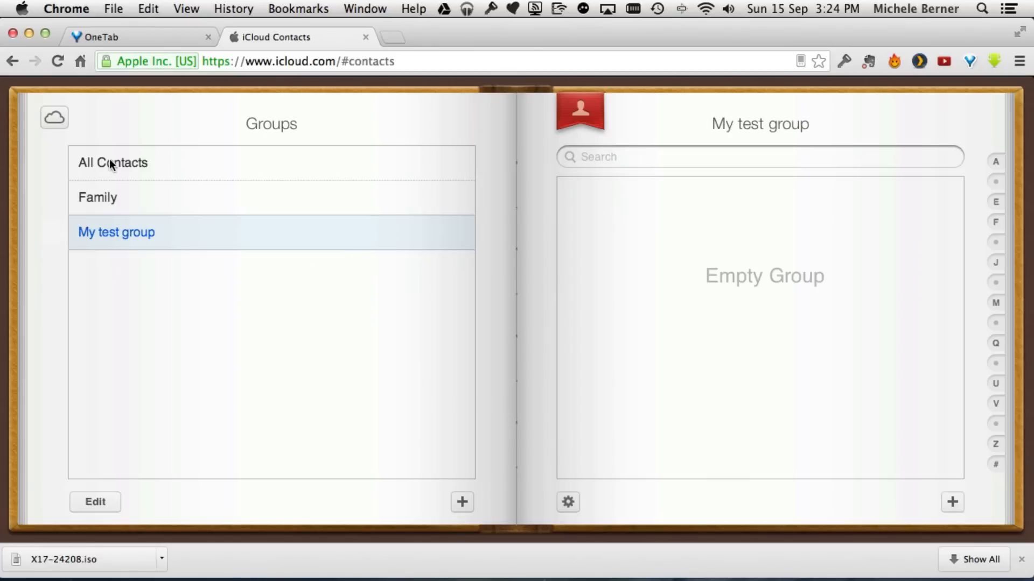
# Select Apple Inc., Grey Army, HOME and Instapaper from All Contacts and drag them into My test group.
pyautogui.click(112, 163)
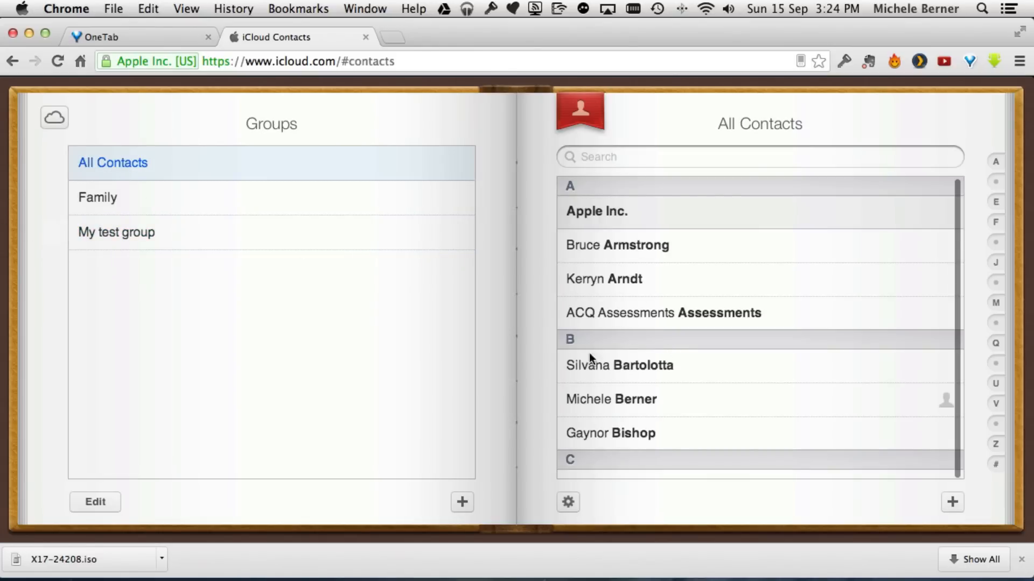
pyautogui.click(611, 398)
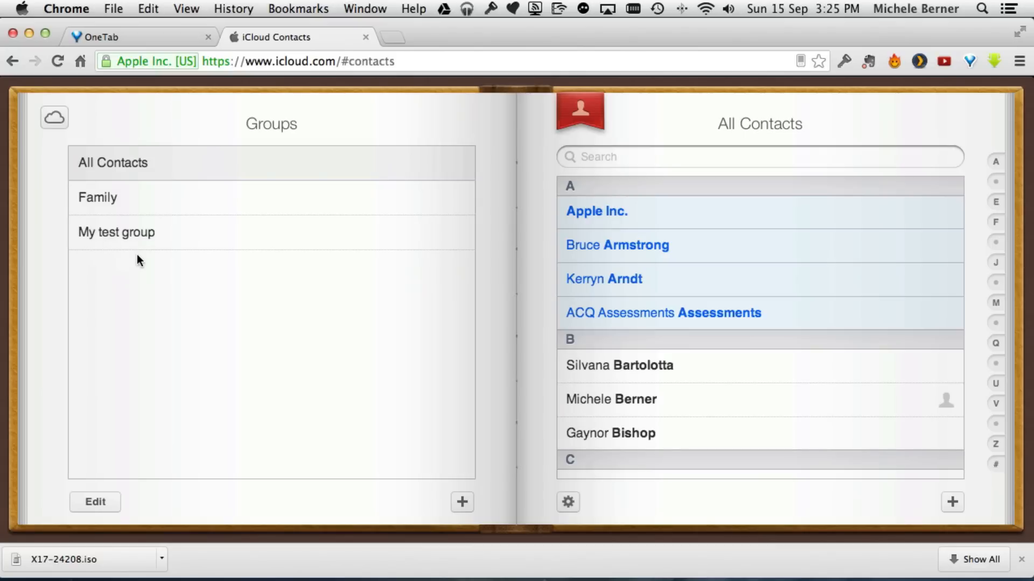
pyautogui.scroll(-3)
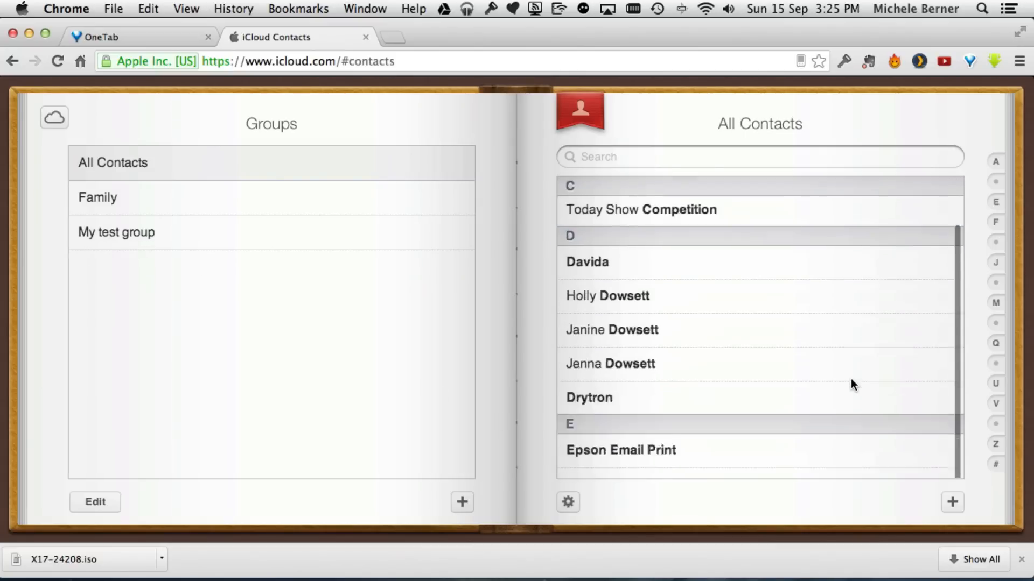
pyautogui.scroll(-3)
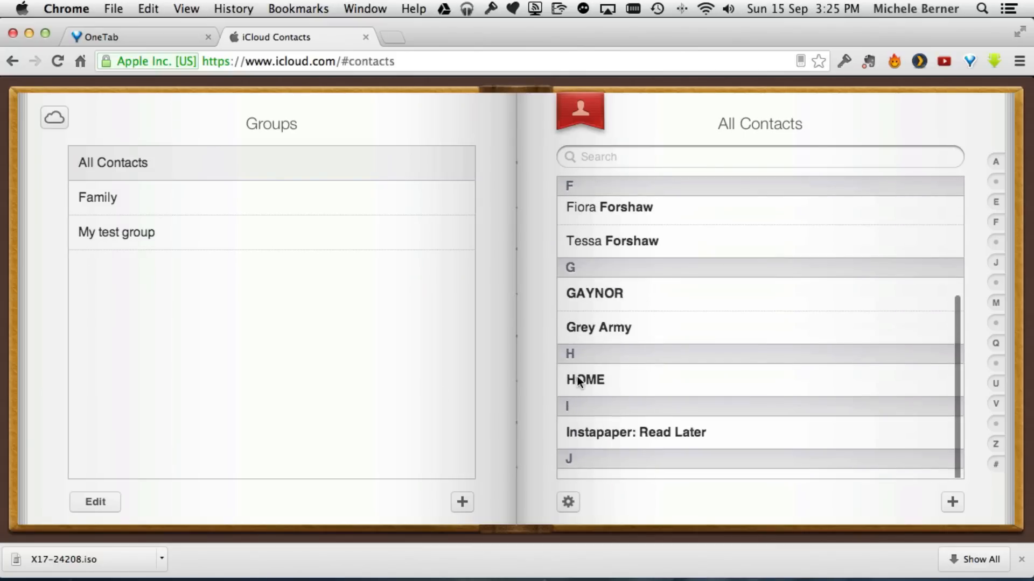
pyautogui.click(598, 327)
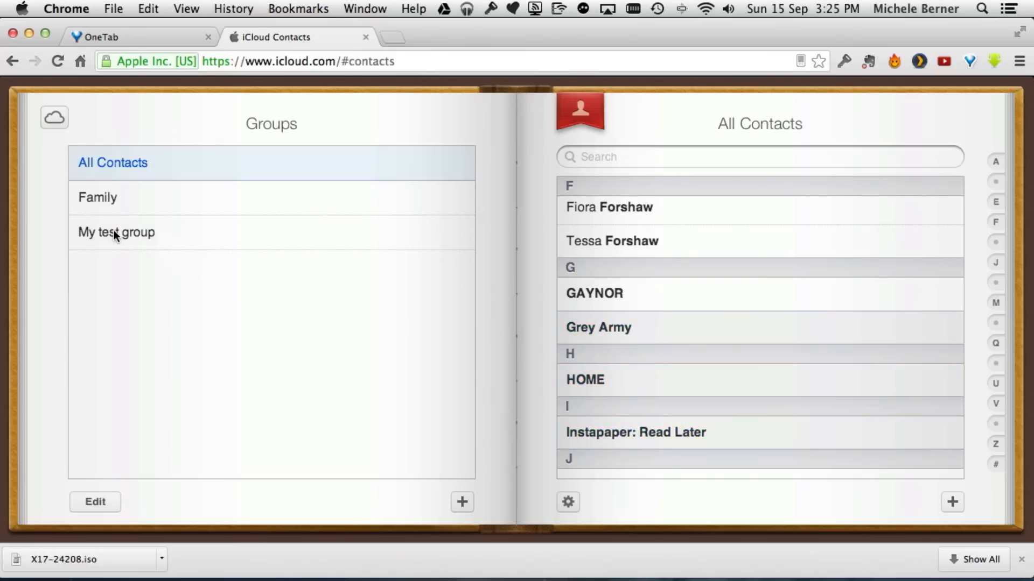
pyautogui.click(117, 231)
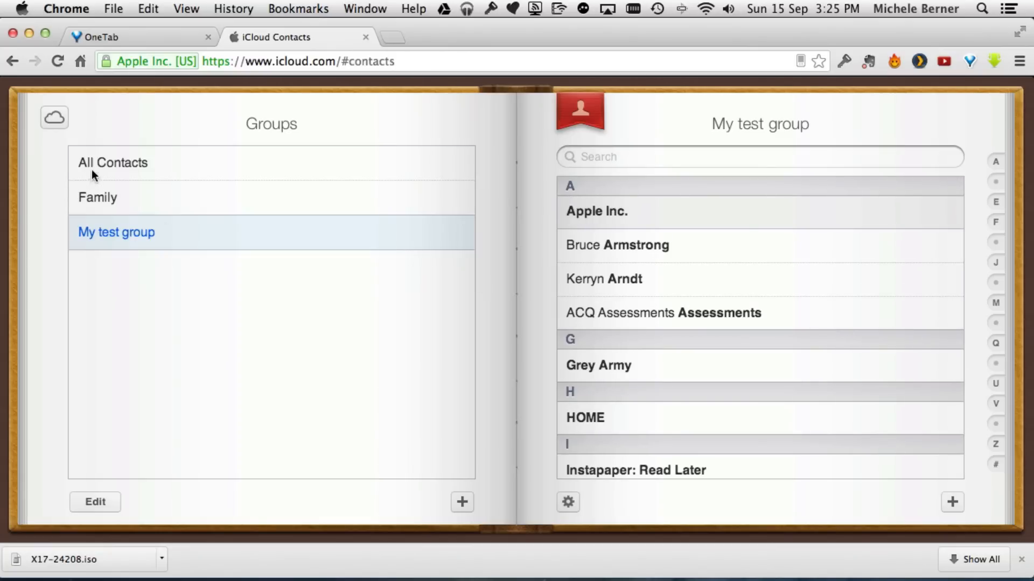
pyautogui.click(112, 162)
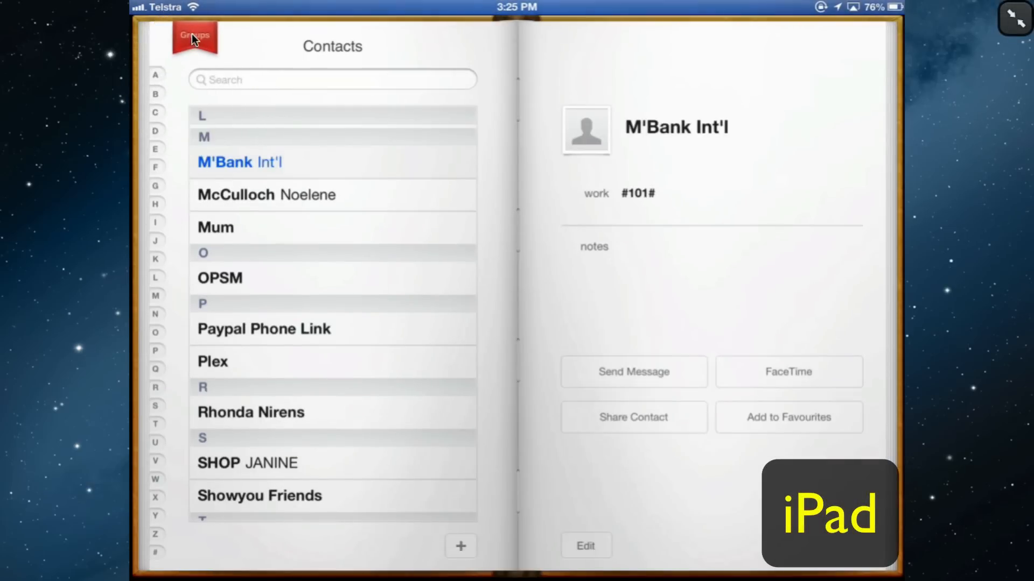
# Show the Groups list in iPad Contacts to check the synced groups.
pyautogui.click(193, 38)
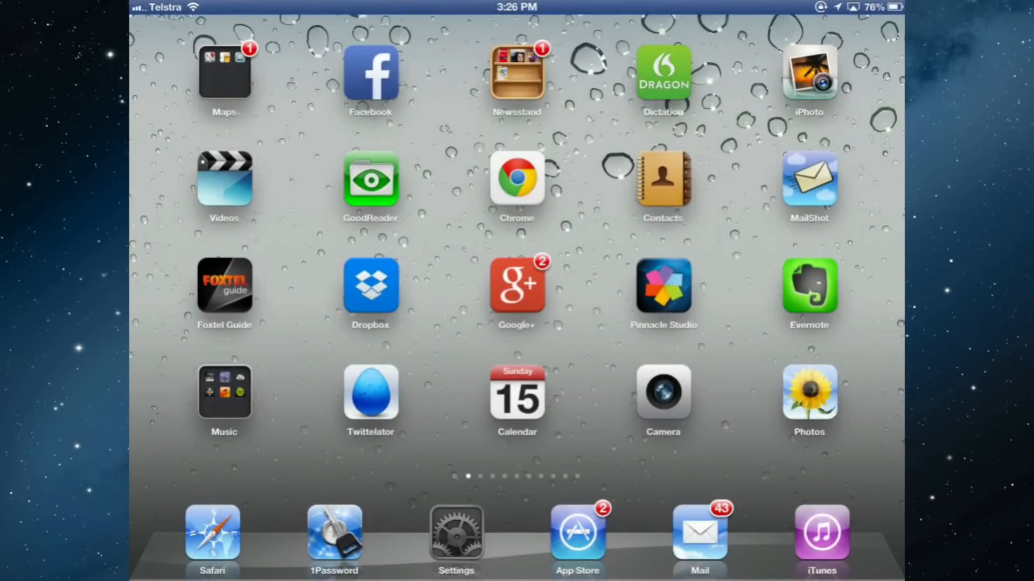
# Open the iPad Settings app from the home screen.
pyautogui.click(457, 534)
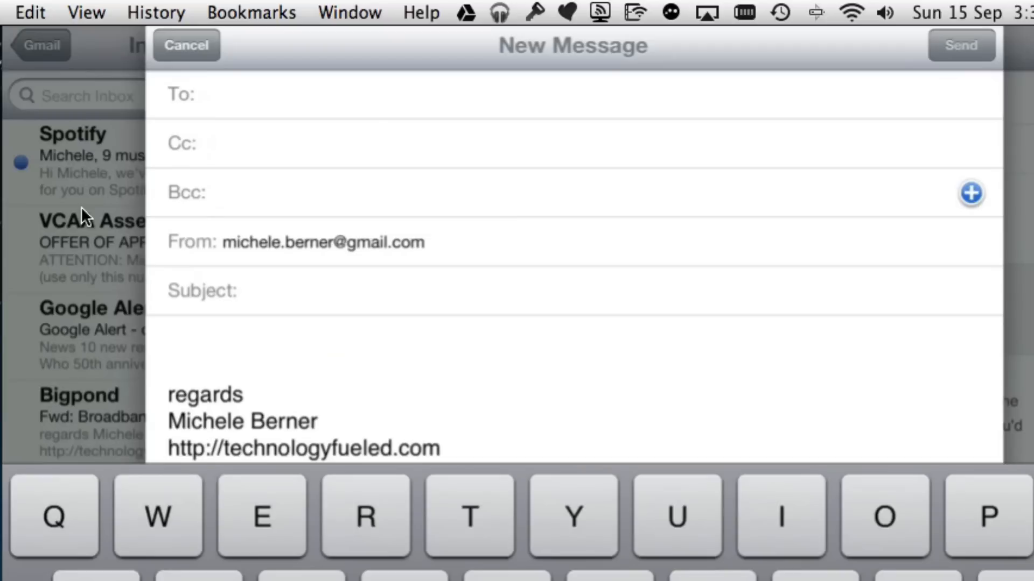
# Add three Berner Michele addresses to the Bcc line from the iCloud contact groups.
pyautogui.click(970, 193)
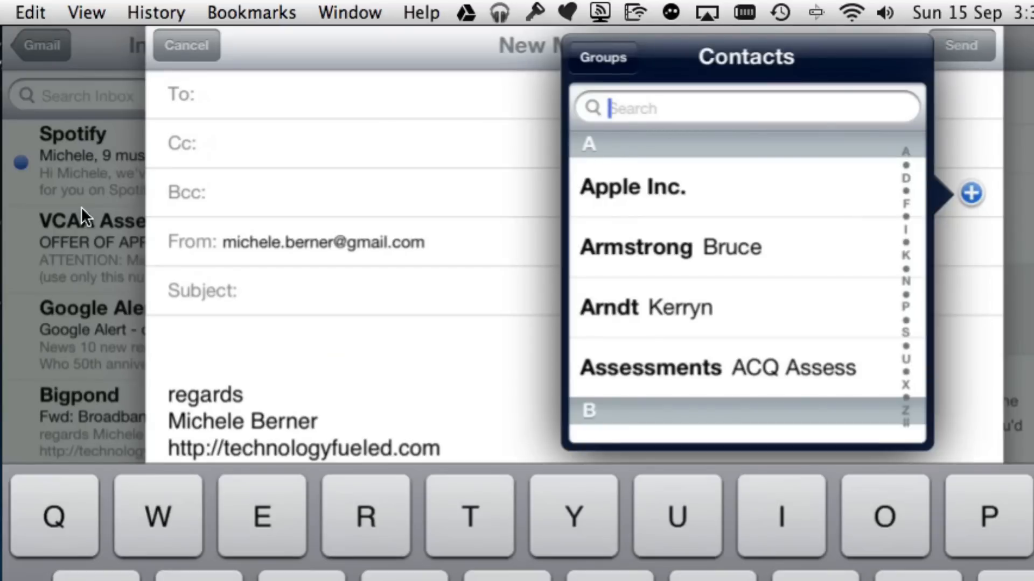
pyautogui.click(602, 57)
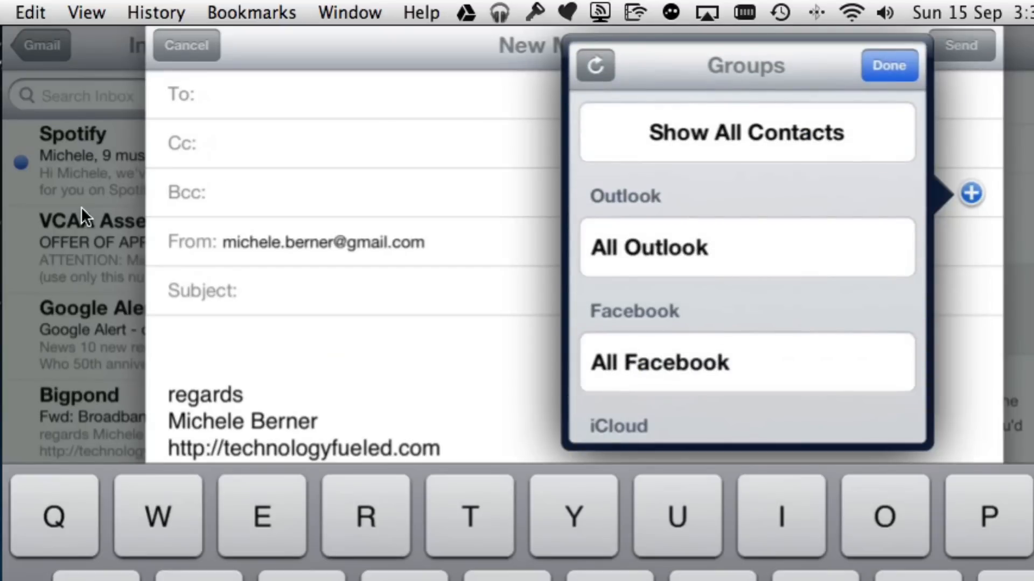
pyautogui.scroll(-3)
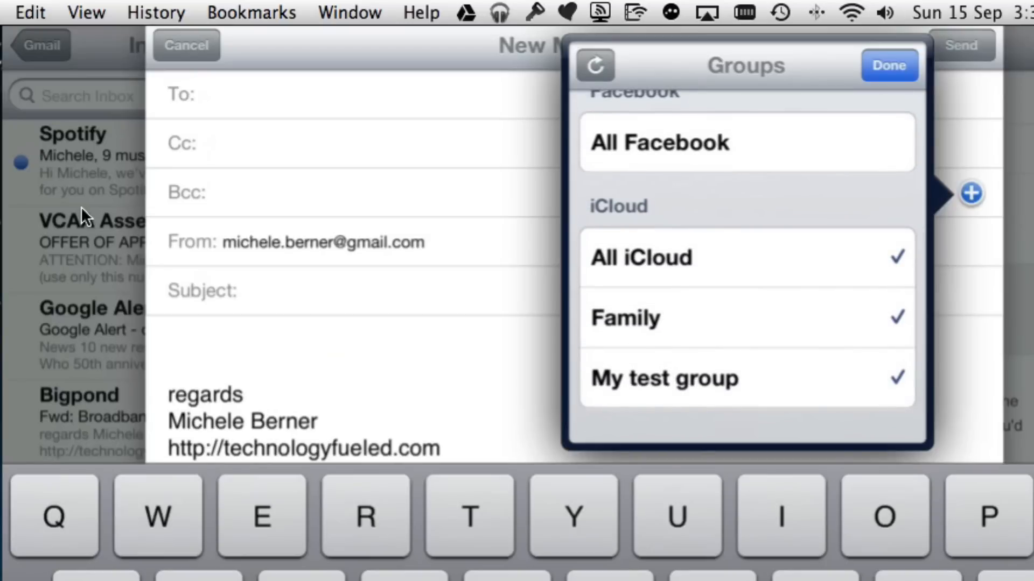
pyautogui.click(888, 65)
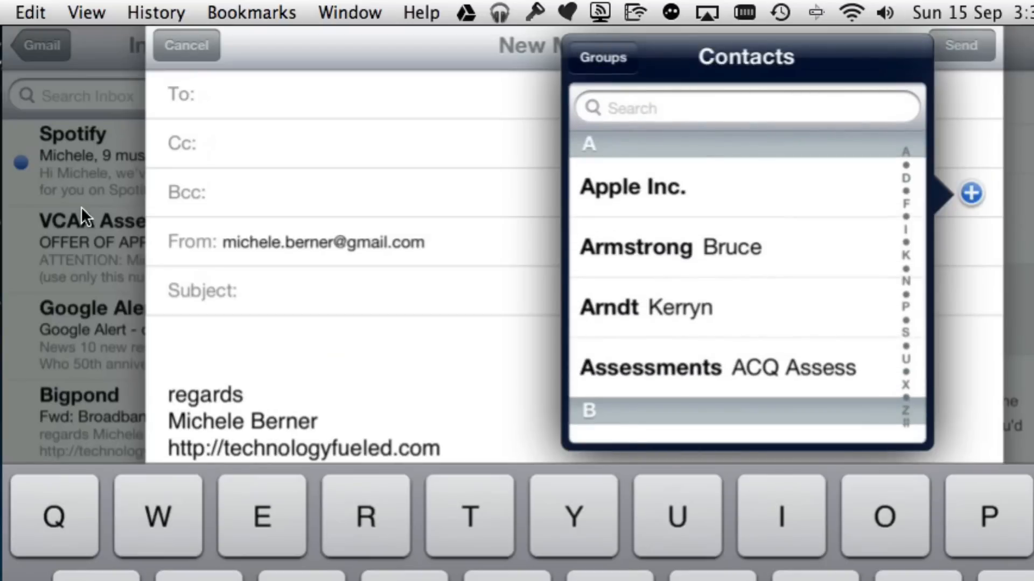
pyautogui.scroll(-3)
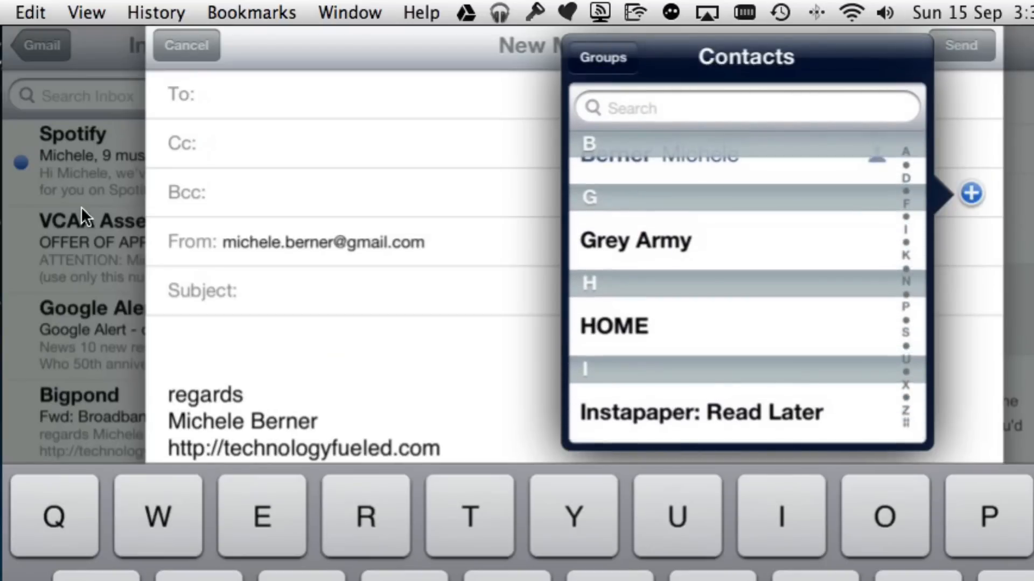
pyautogui.scroll(-3)
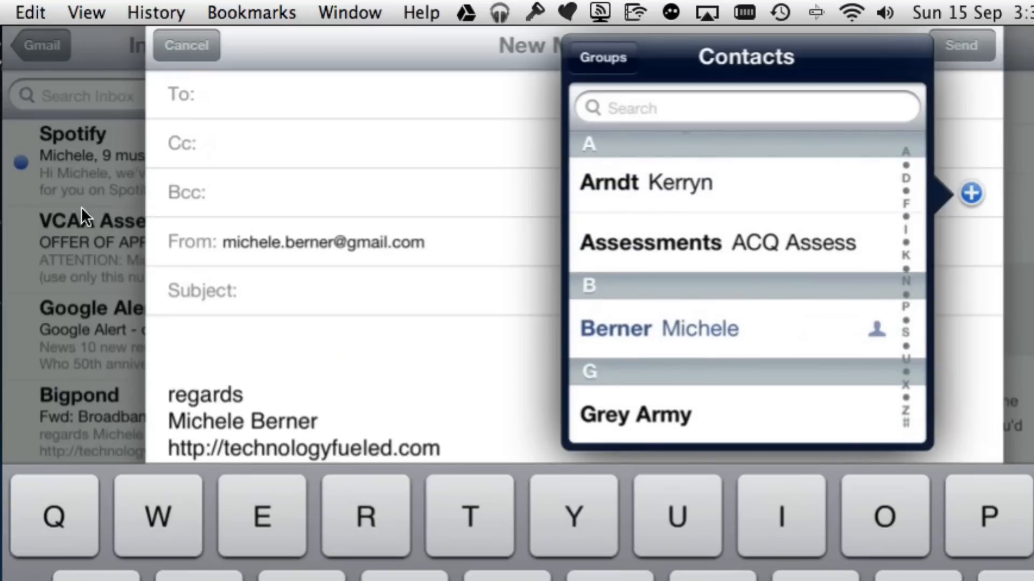
pyautogui.scroll(-3)
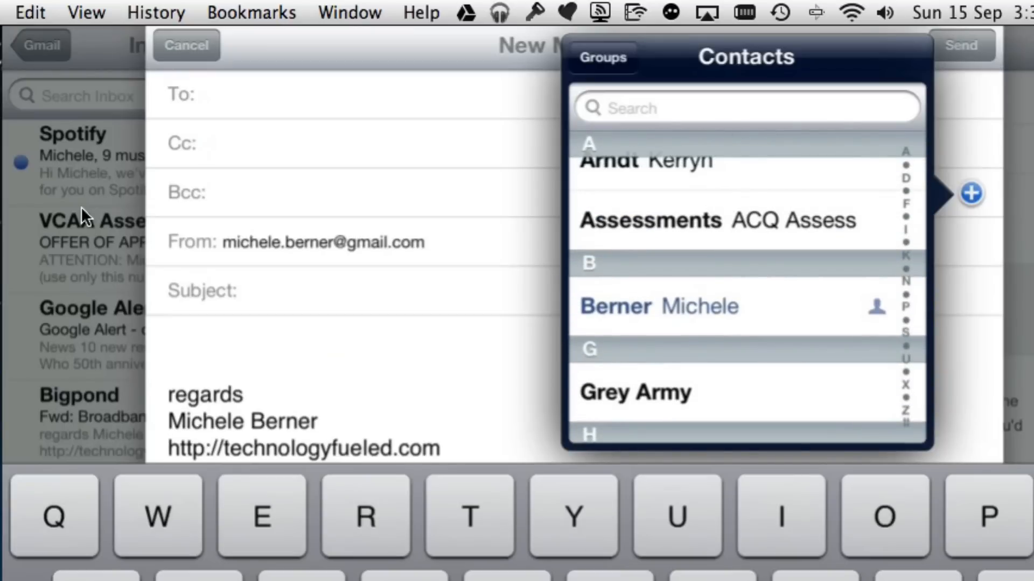
pyautogui.click(659, 306)
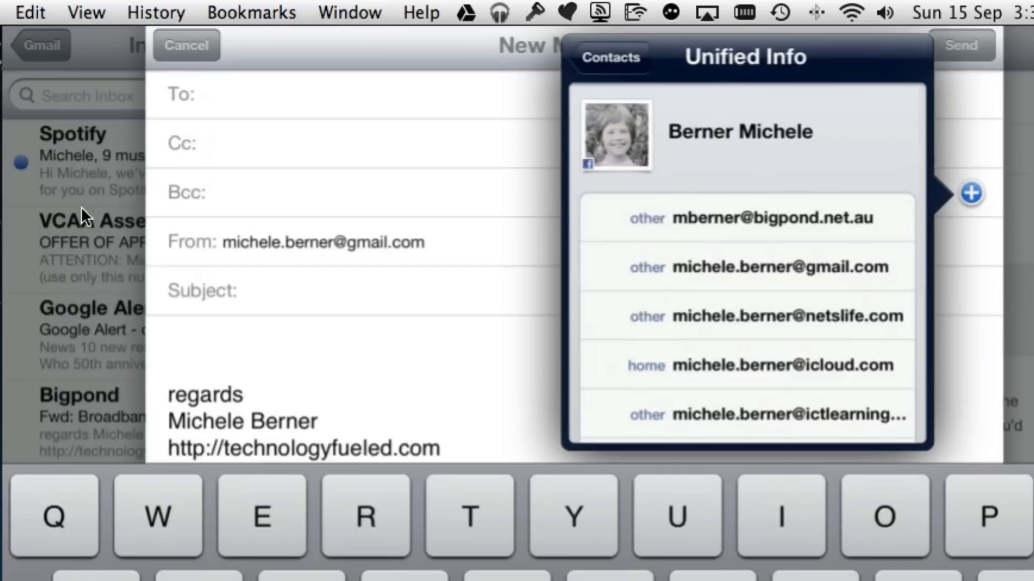
pyautogui.click(770, 267)
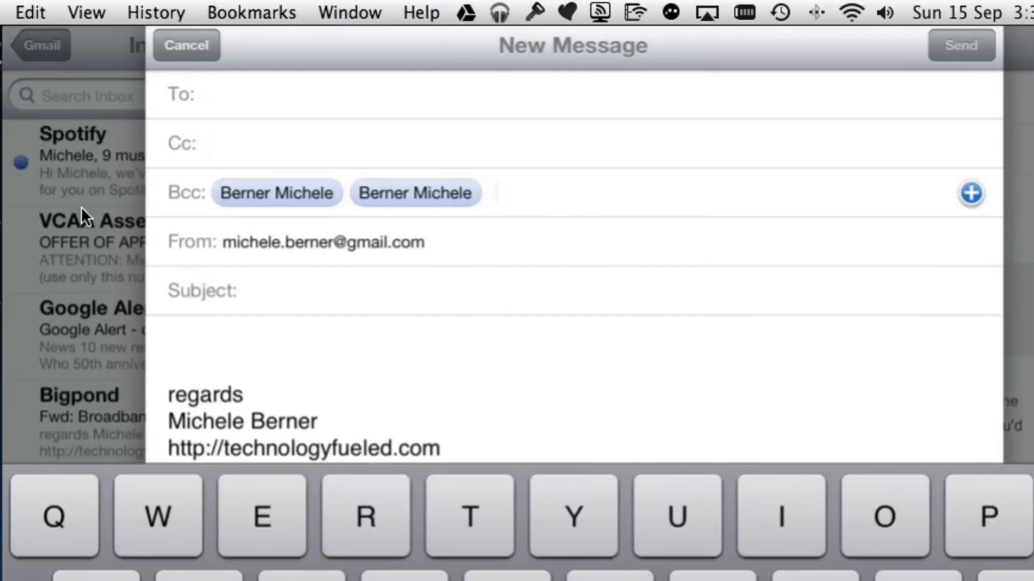
pyautogui.click(971, 192)
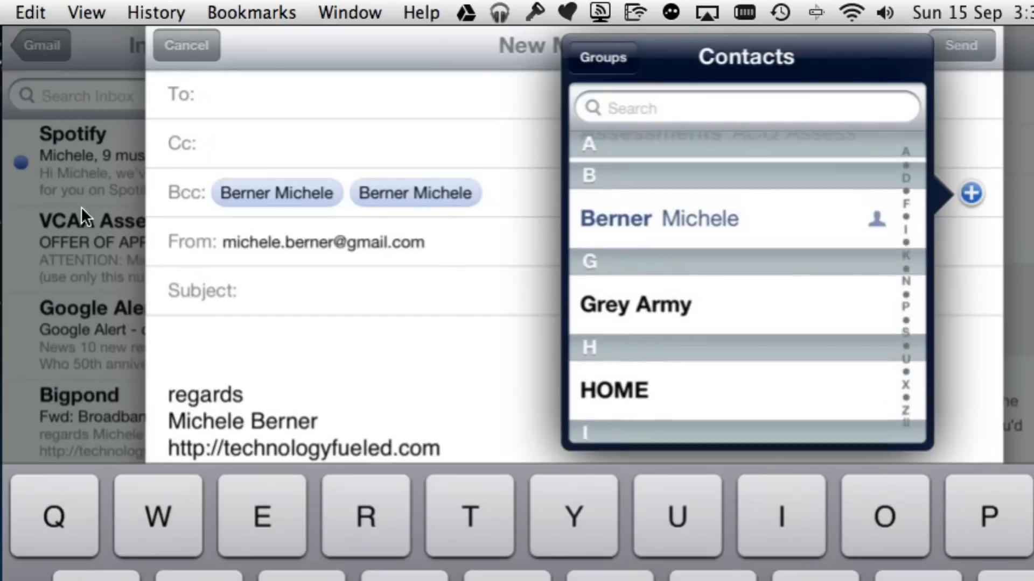
# Give the message the subject 'test email'.
pyautogui.click(659, 219)
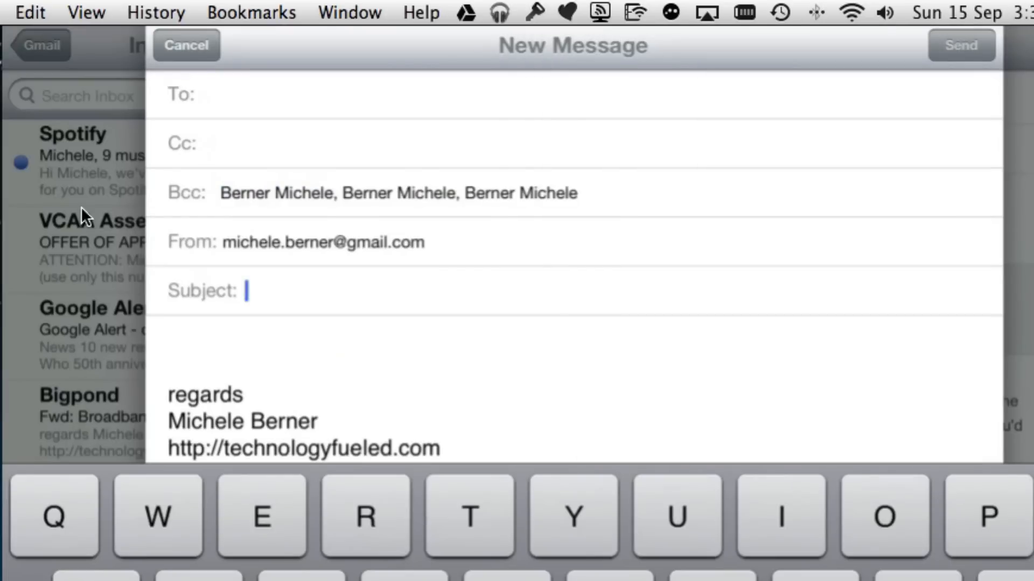
pyautogui.write('test')
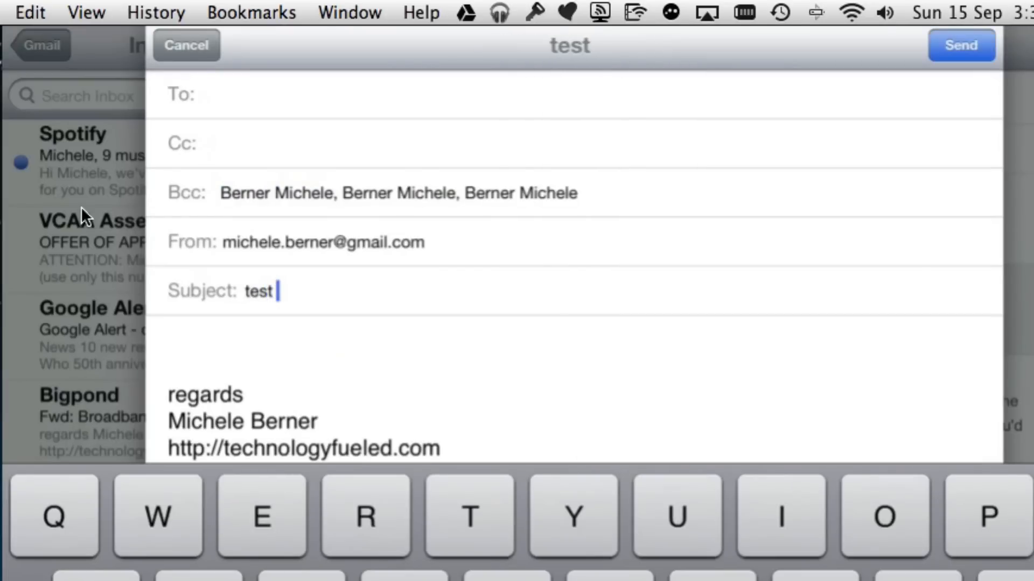
pyautogui.write('email')
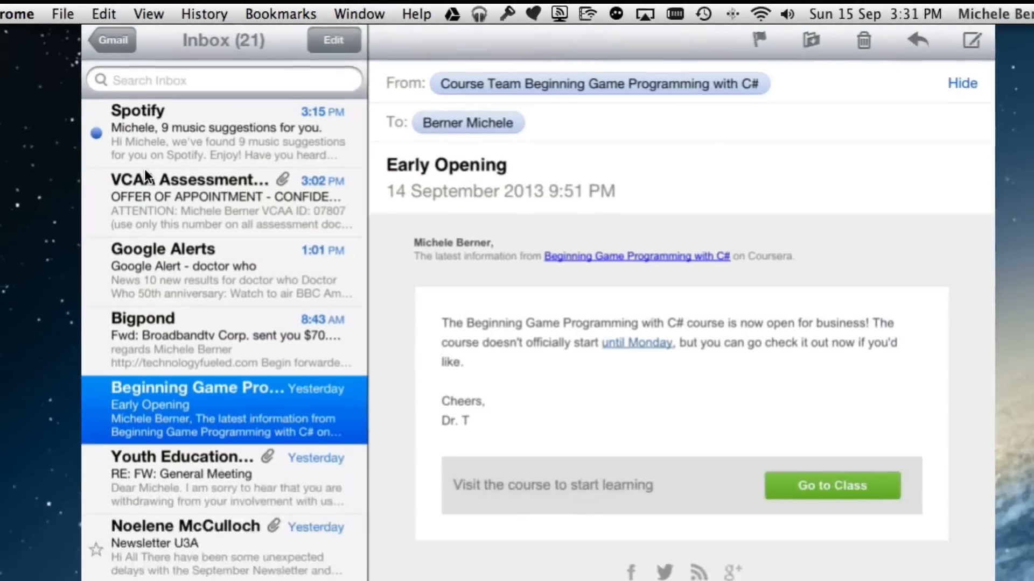
# Return from the Gmail inbox to the Mailboxes list of all accounts.
pyautogui.click(112, 40)
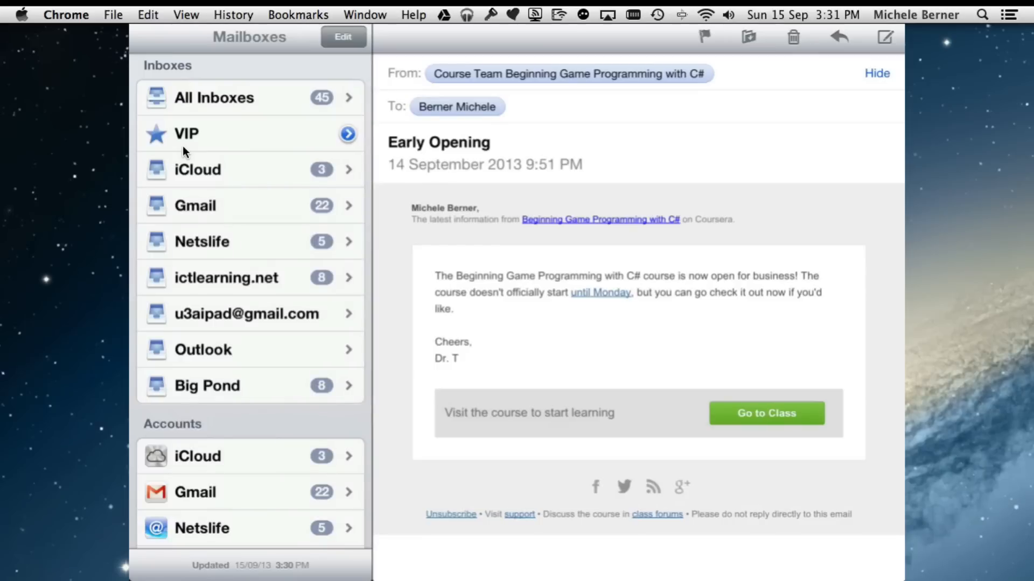
pyautogui.click(213, 98)
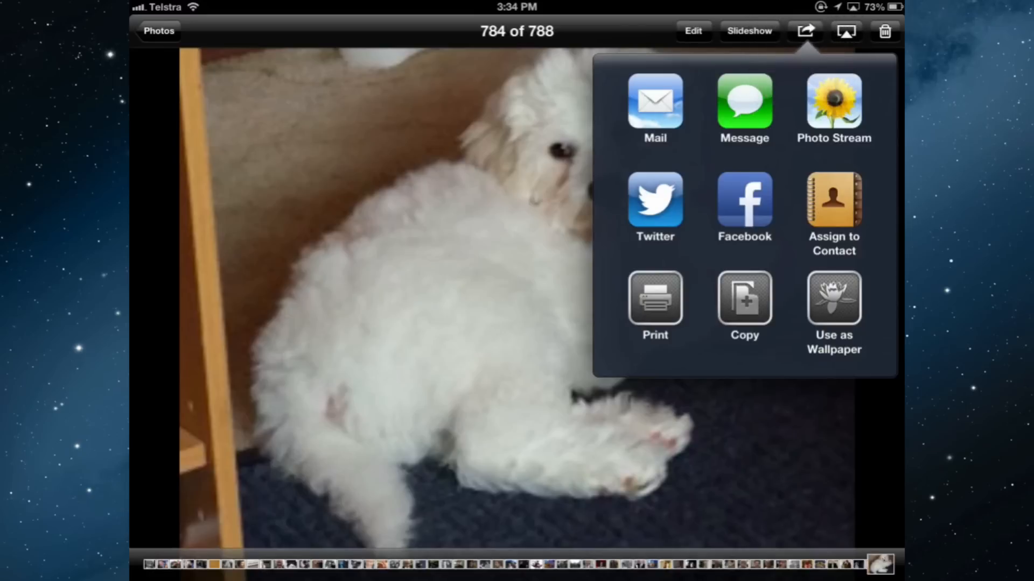
# Start a Mail message with the dog photo and subject 'the dog'.
pyautogui.click(654, 105)
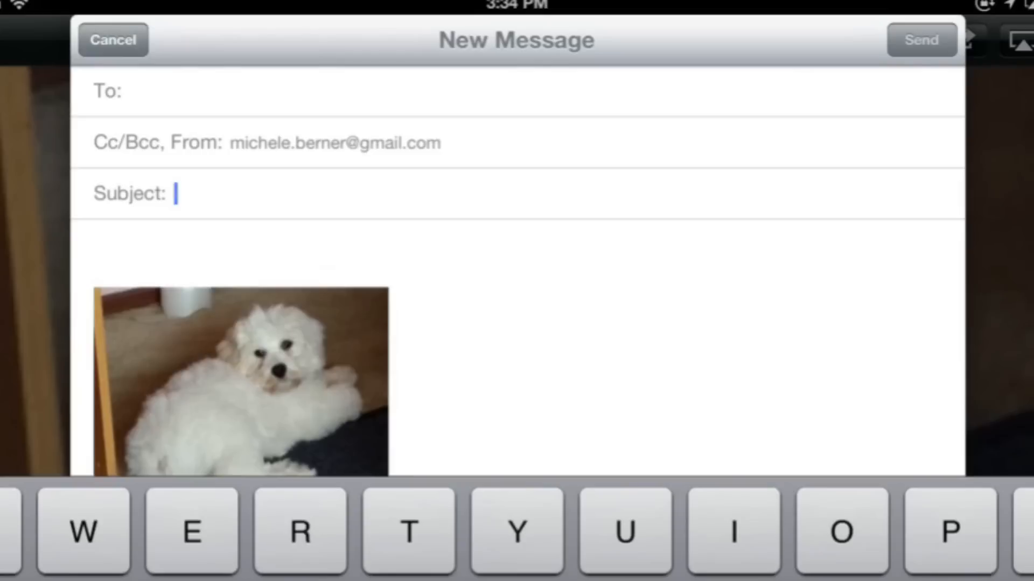
pyautogui.write('the dog')
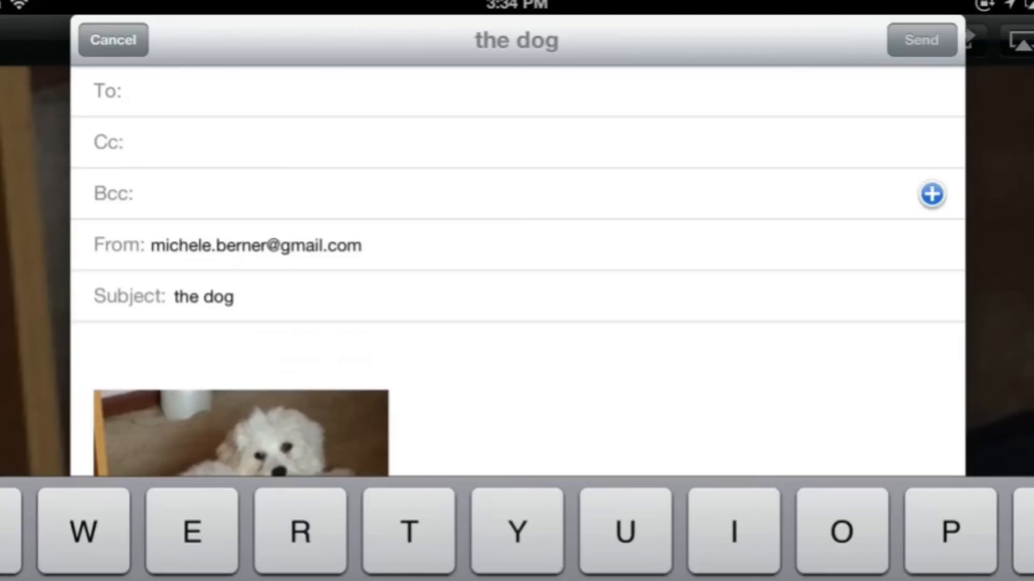
pyautogui.click(931, 194)
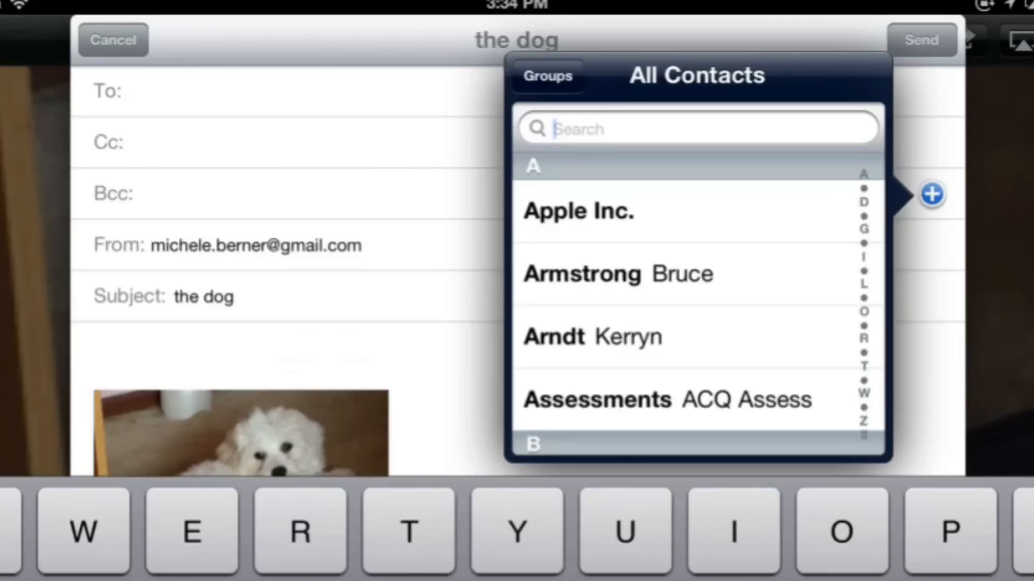
pyautogui.click(547, 75)
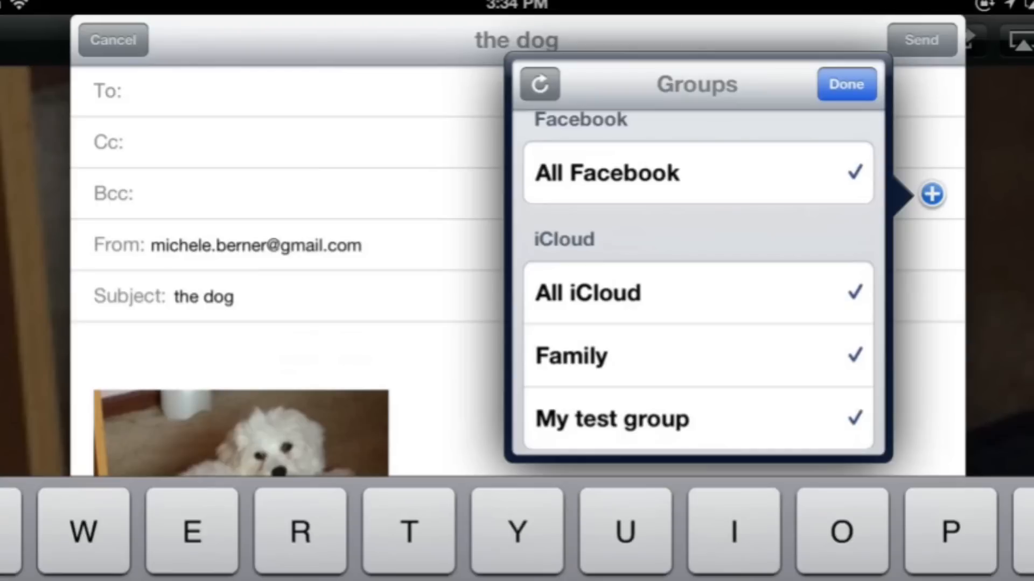
pyautogui.click(846, 84)
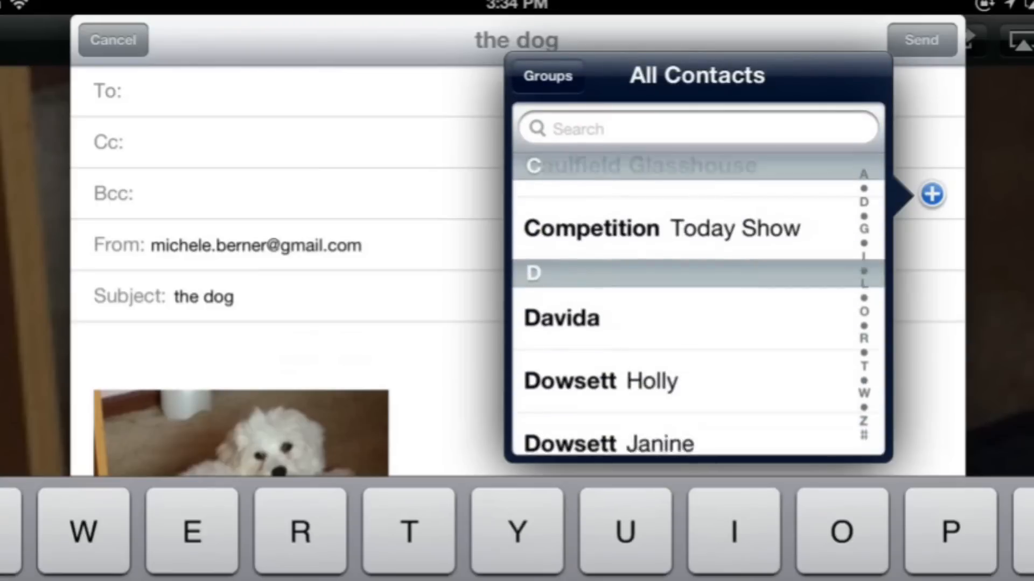
pyautogui.click(547, 76)
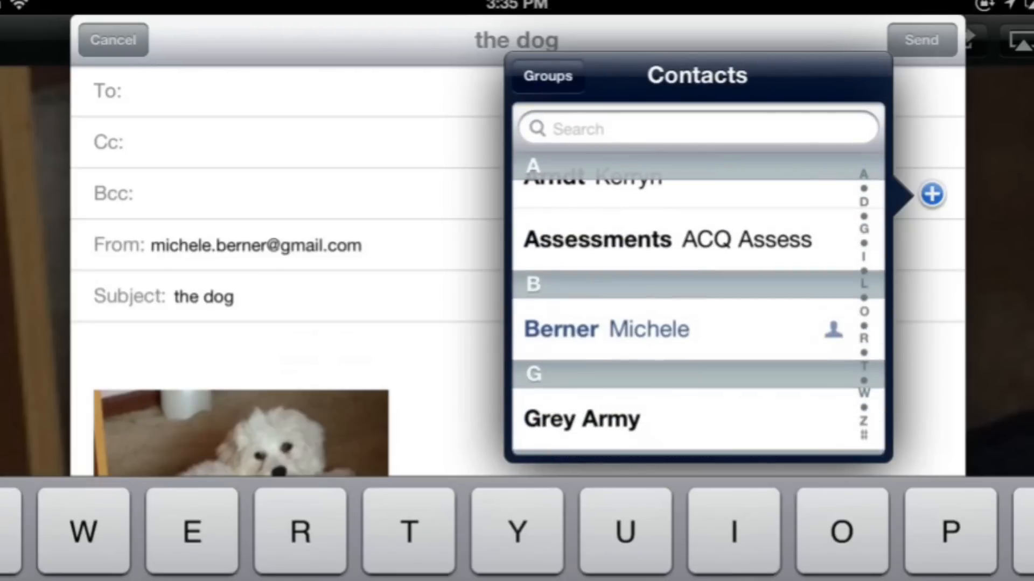
pyautogui.click(604, 330)
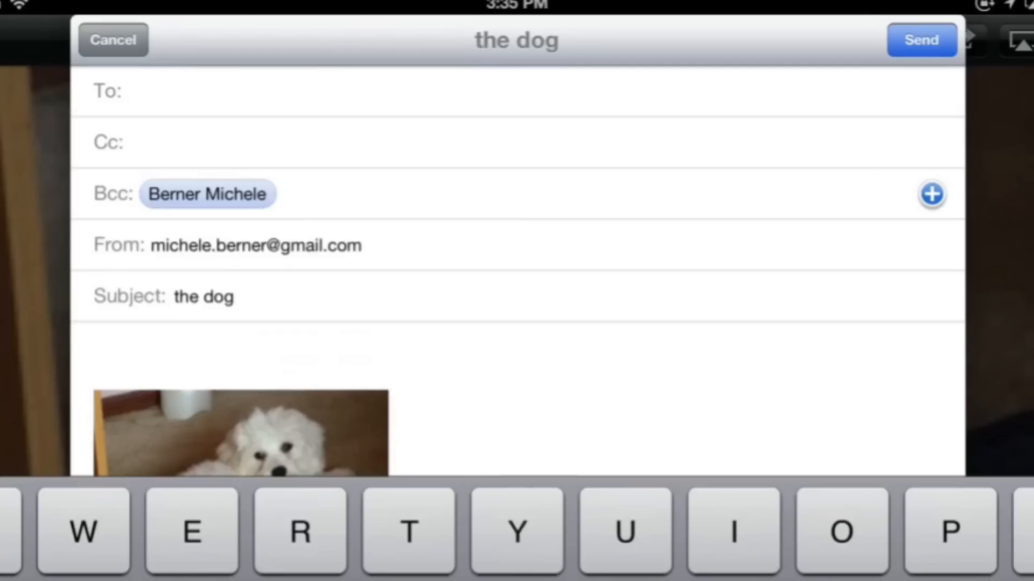
pyautogui.click(932, 194)
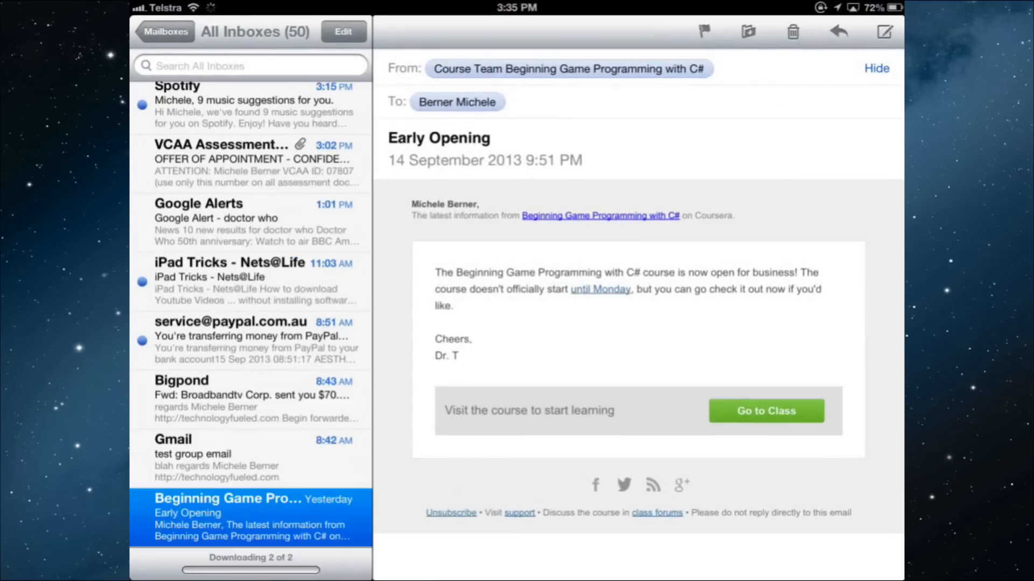
# Check the dog-photo messages in All Inboxes, then return to the home screen.
pyautogui.click(165, 31)
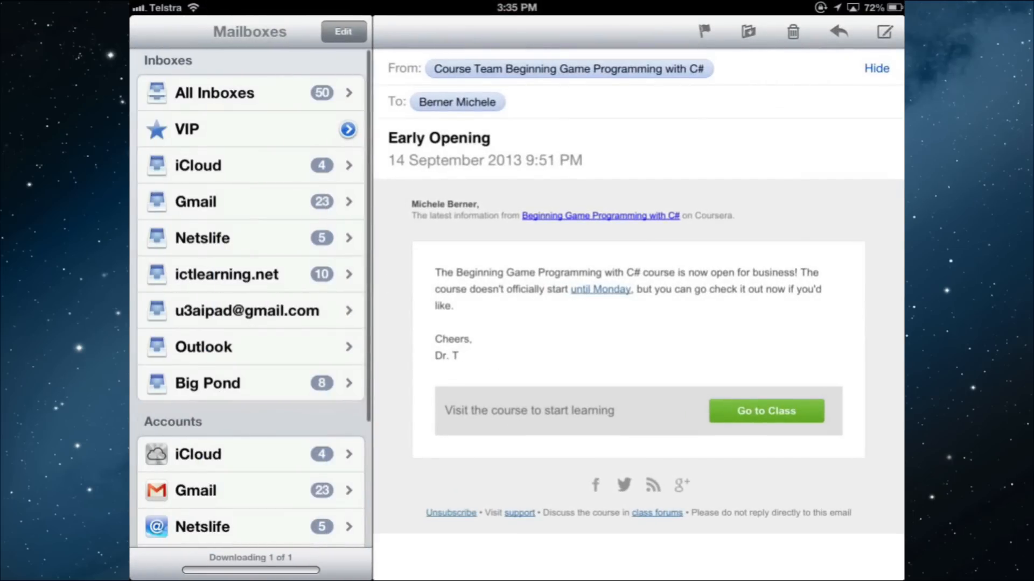
pyautogui.click(214, 92)
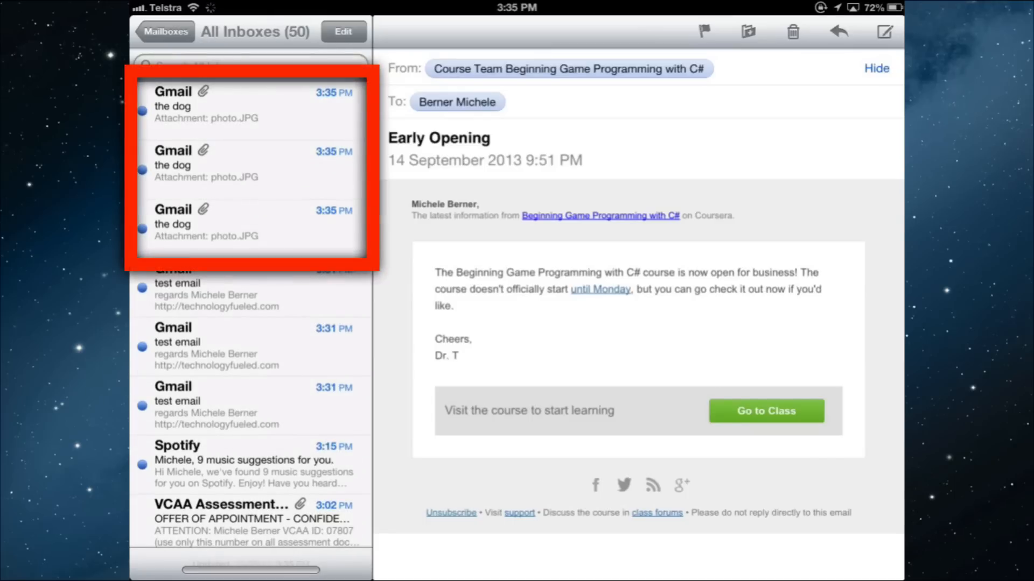
pyautogui.press('home')
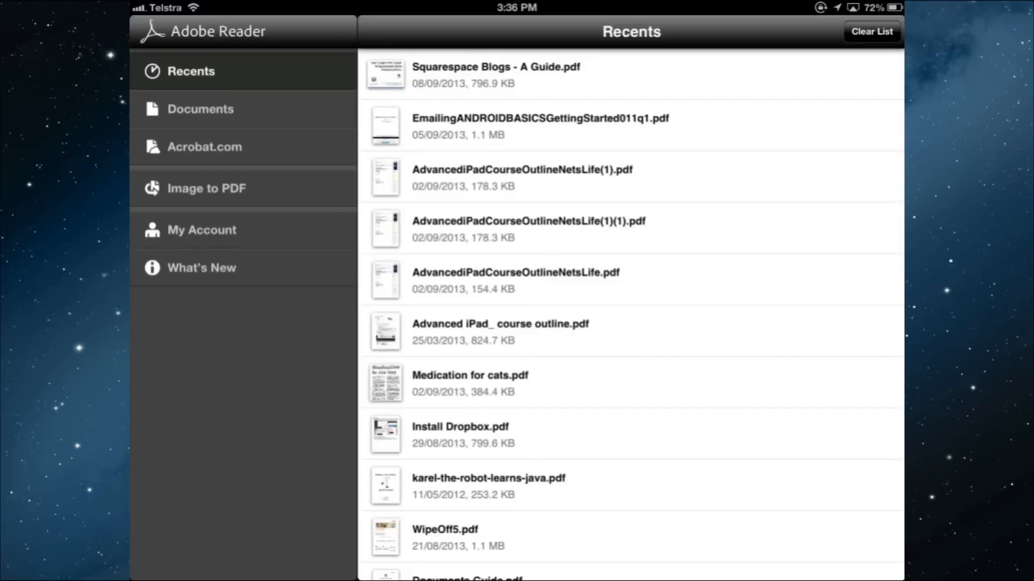
# Open diet n nutrition.pdf and email it as a flattened copy.
pyautogui.click(201, 108)
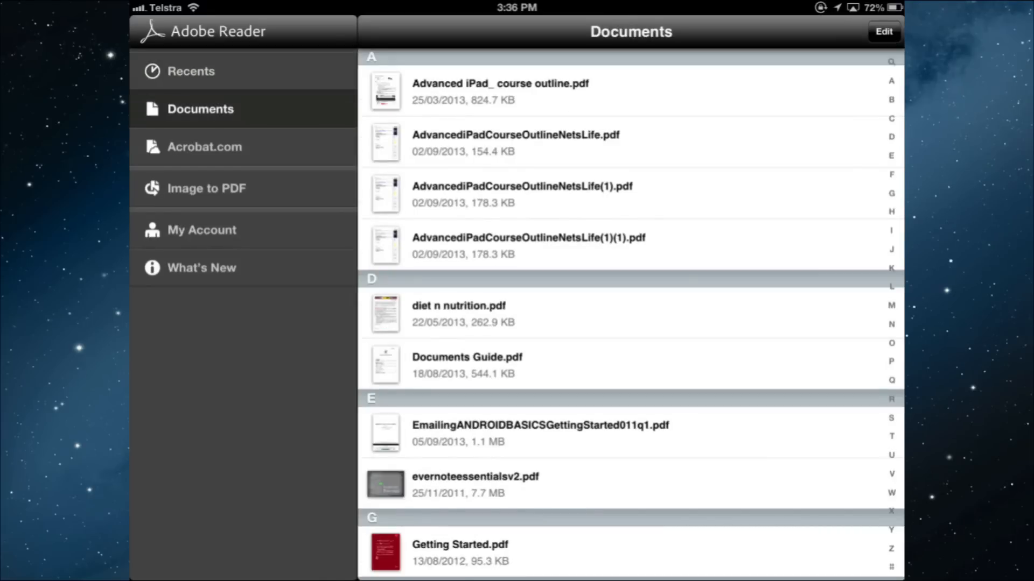
pyautogui.click(459, 306)
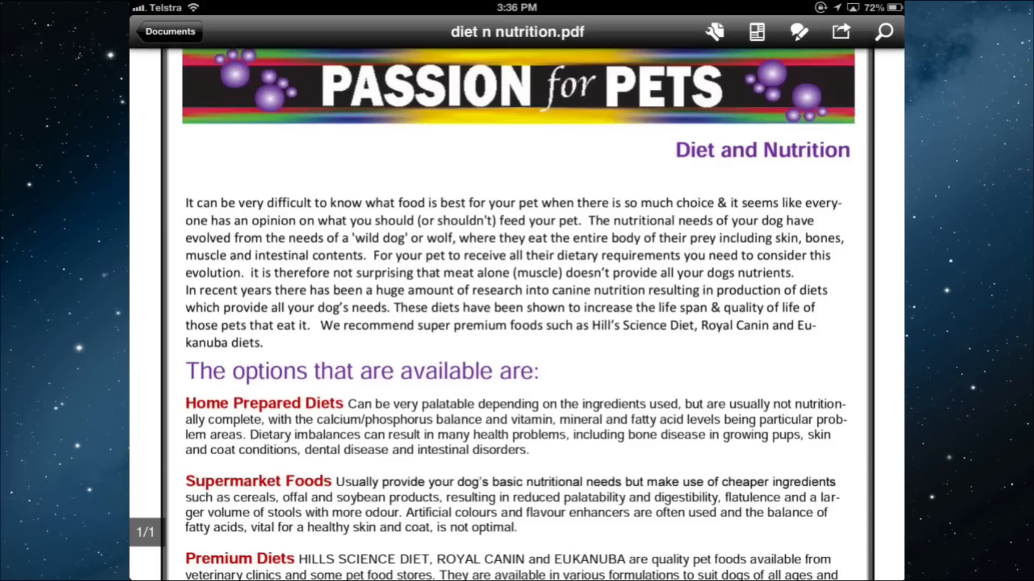
pyautogui.click(841, 31)
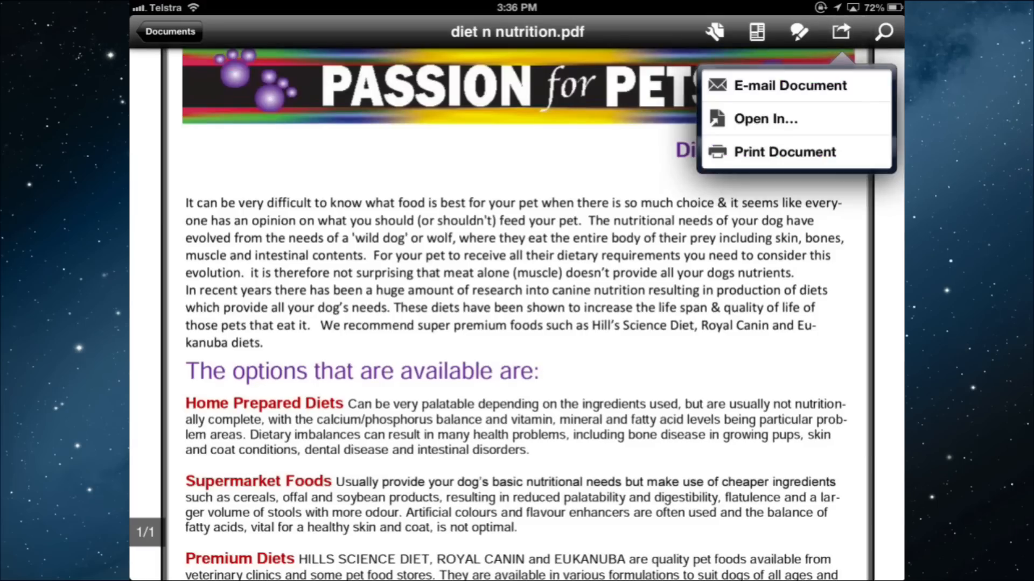
pyautogui.click(790, 85)
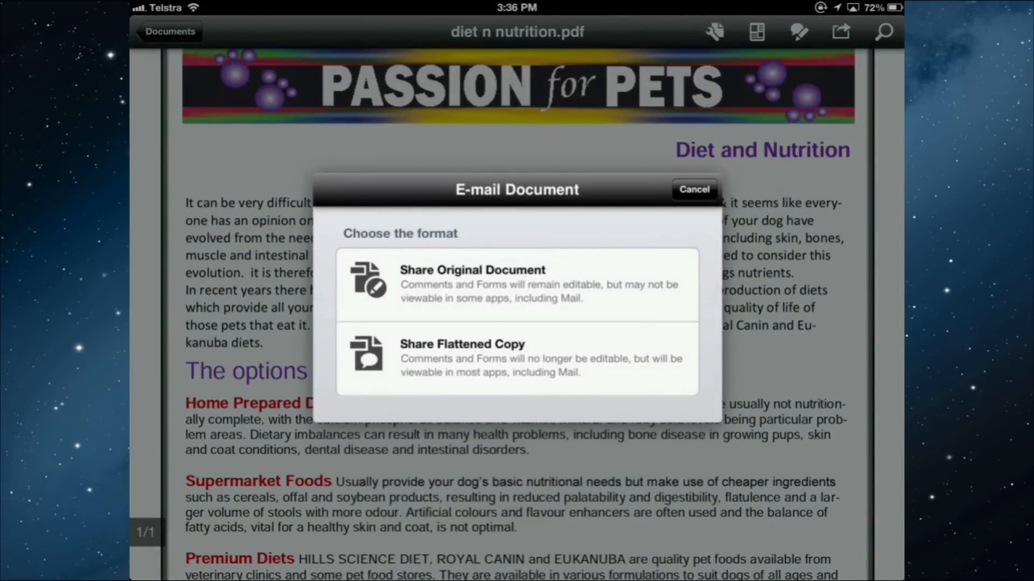
pyautogui.click(693, 189)
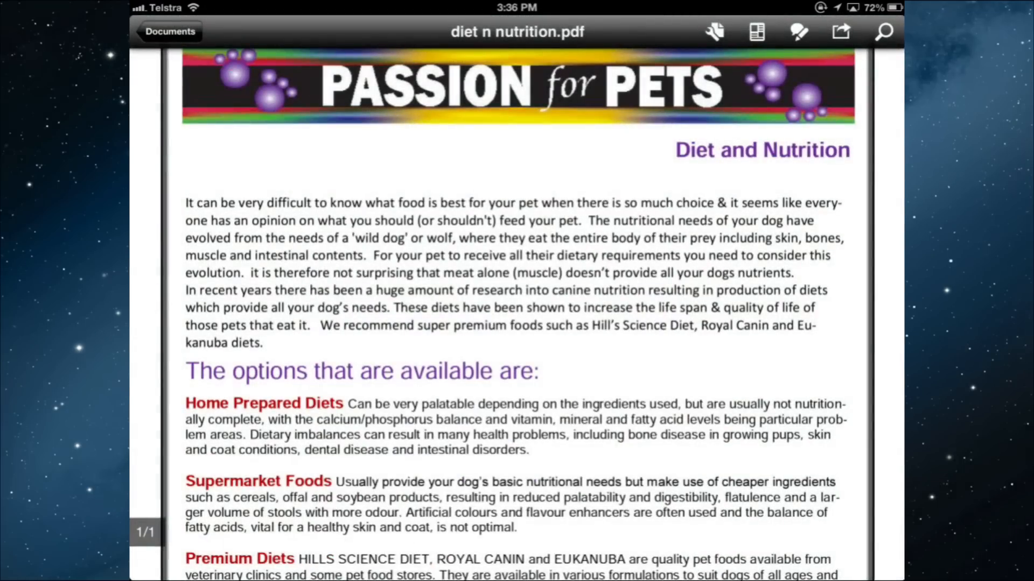
pyautogui.click(840, 32)
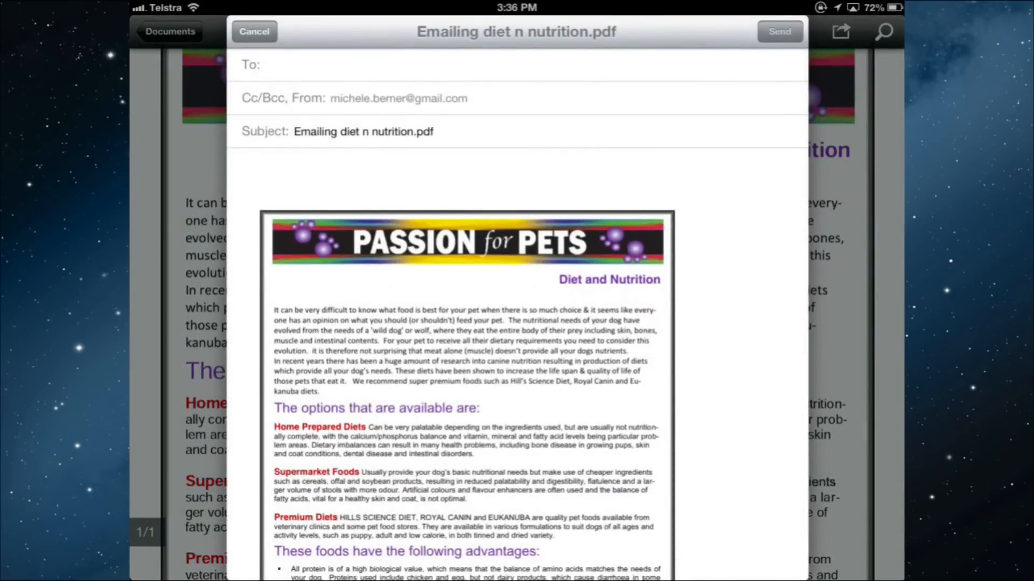
# Reveal the Bcc line of the PDF email and browse Contacts for Bcc recipients.
pyautogui.click(276, 98)
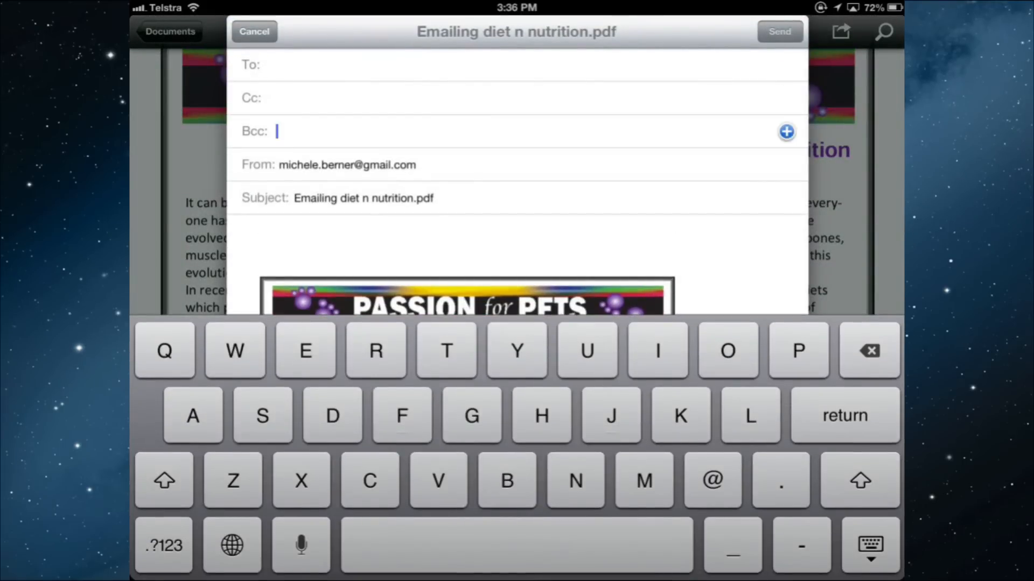
pyautogui.click(786, 131)
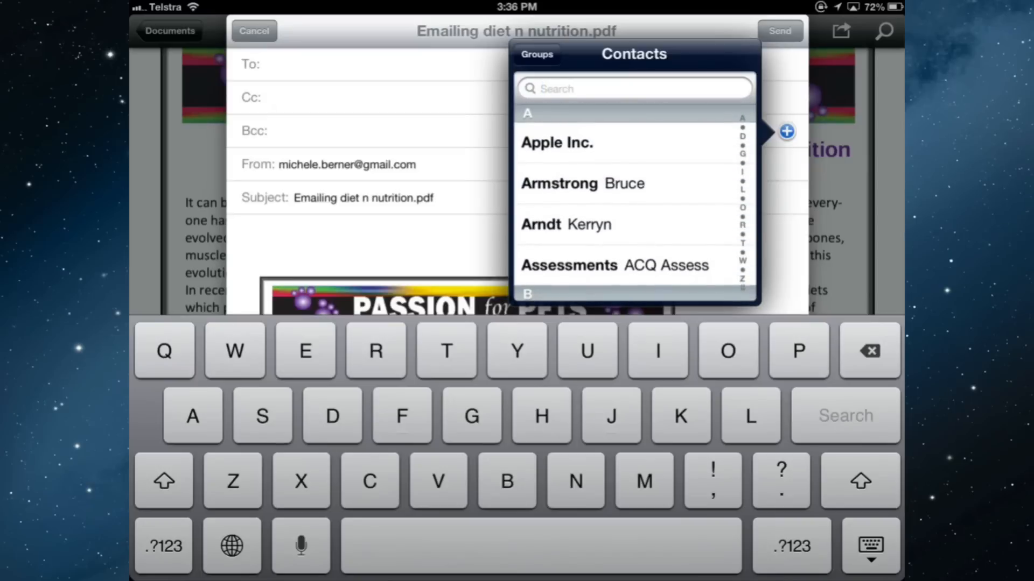
pyautogui.click(633, 89)
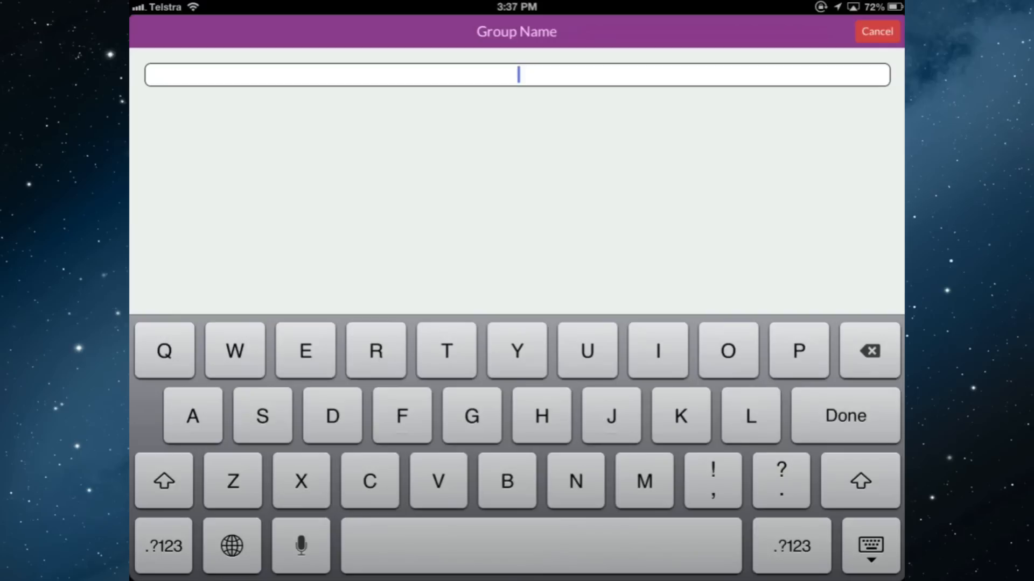
# Switch from Adobe Reader to MailShot so its title screen shows.
pyautogui.click(163, 480)
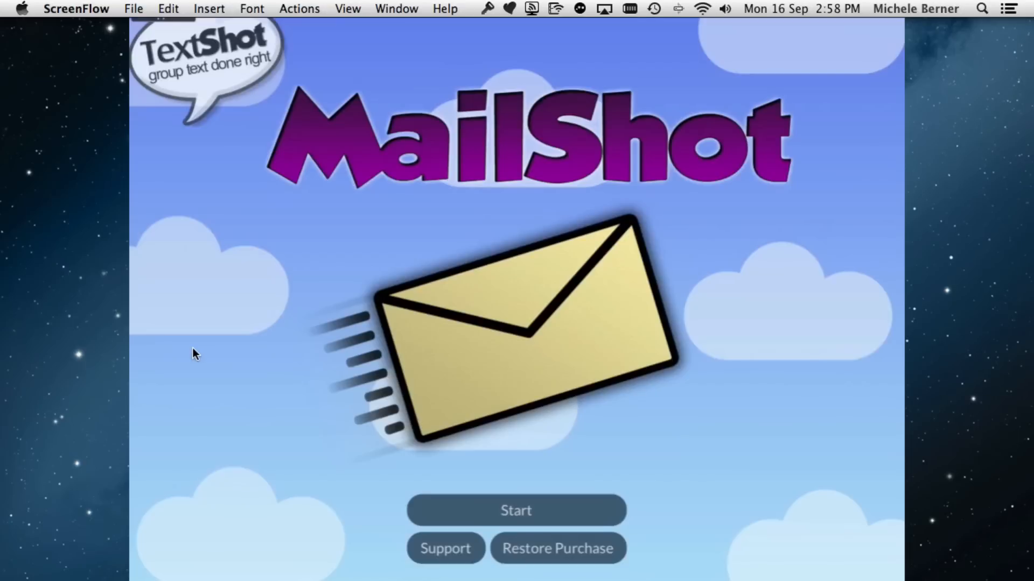
# Create a MailShot group named 'Another group' and bring up its contact picker.
pyautogui.click(516, 509)
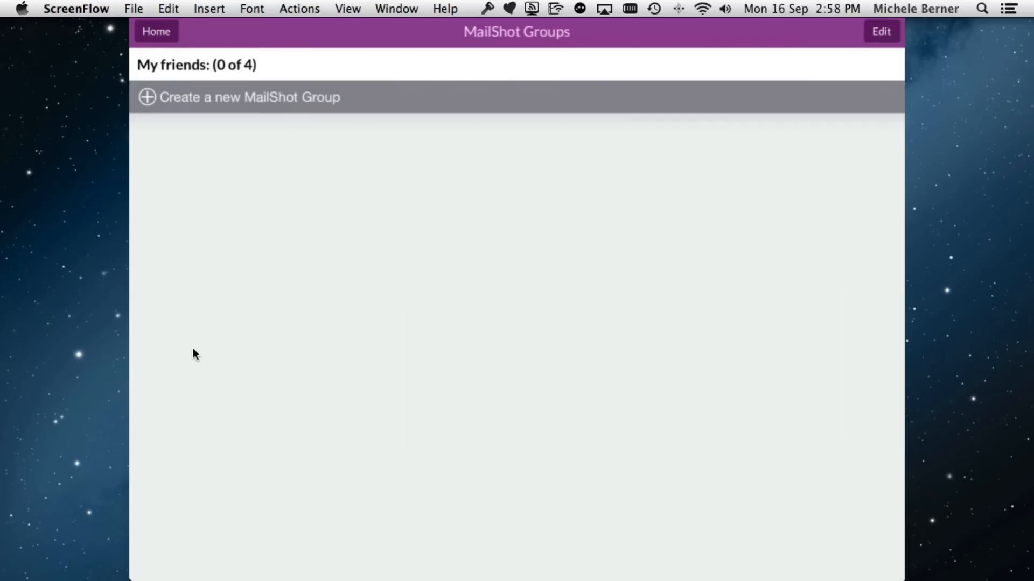
pyautogui.click(248, 96)
pyautogui.write('Anot')
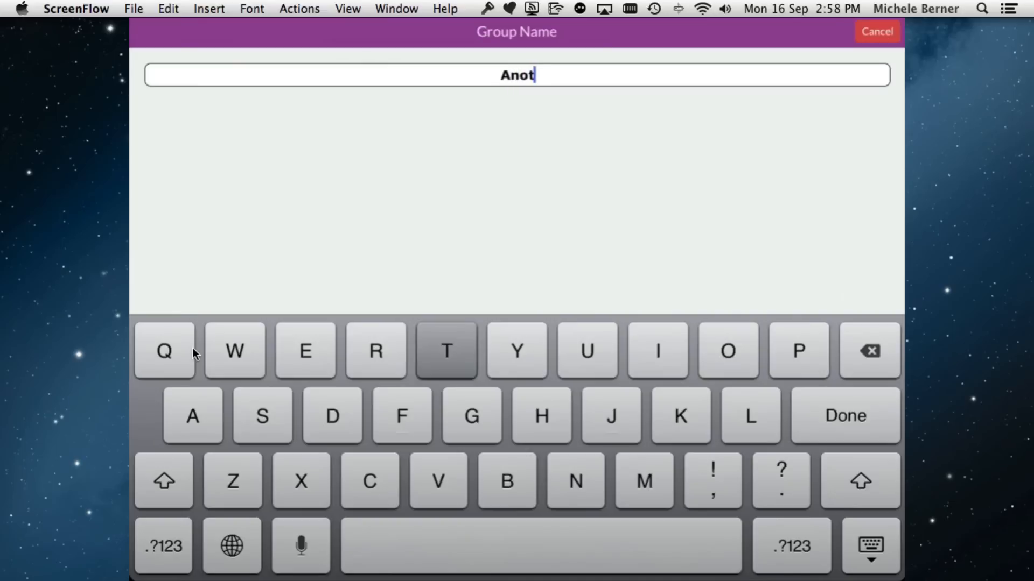
pyautogui.write('her group')
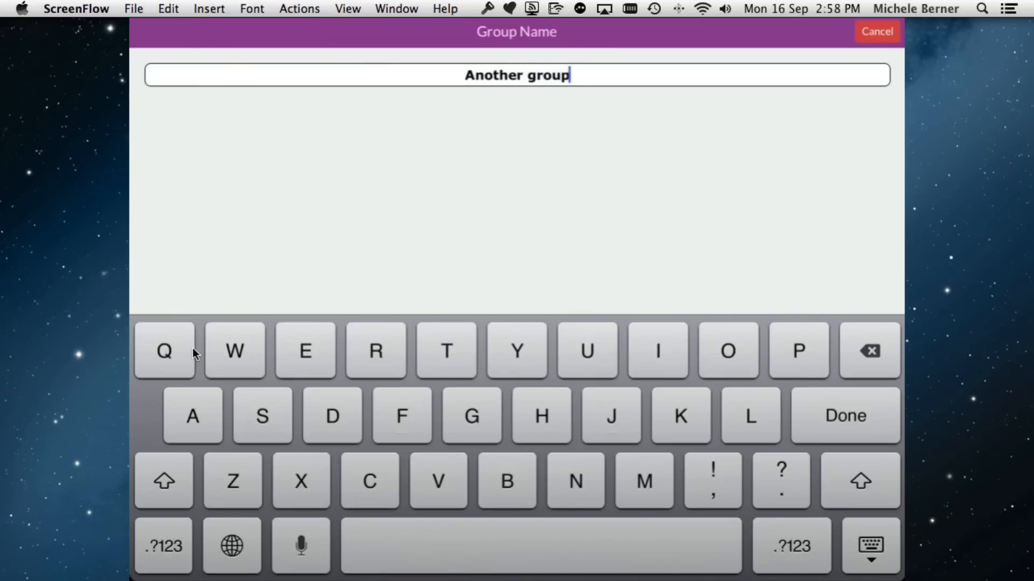
pyautogui.click(844, 416)
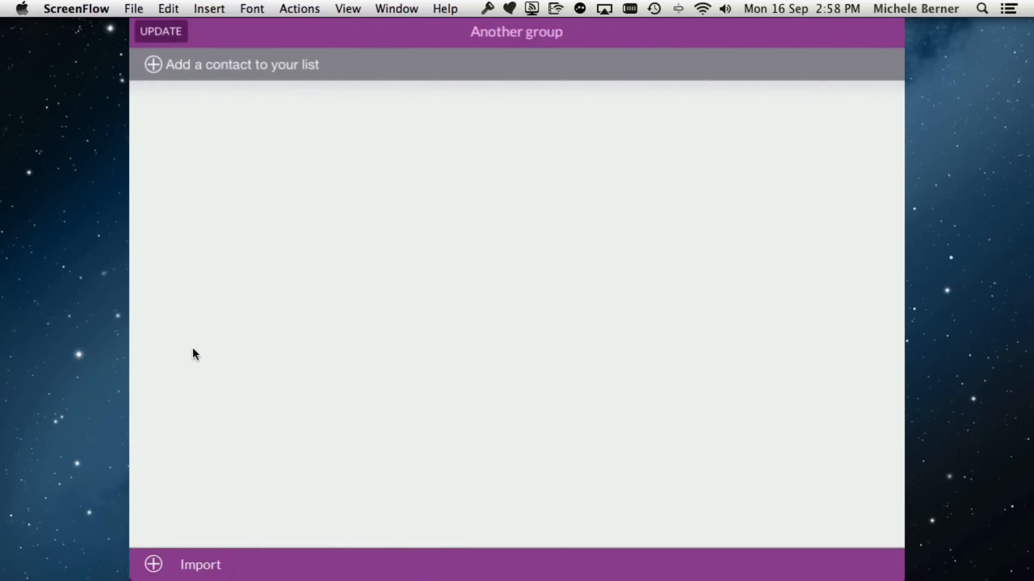
pyautogui.click(242, 64)
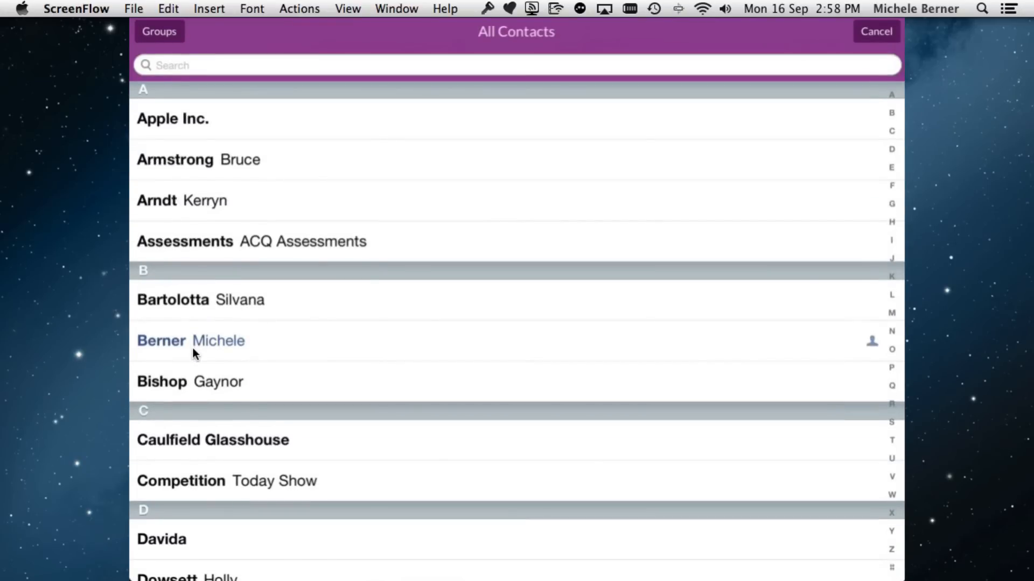
pyautogui.click(192, 341)
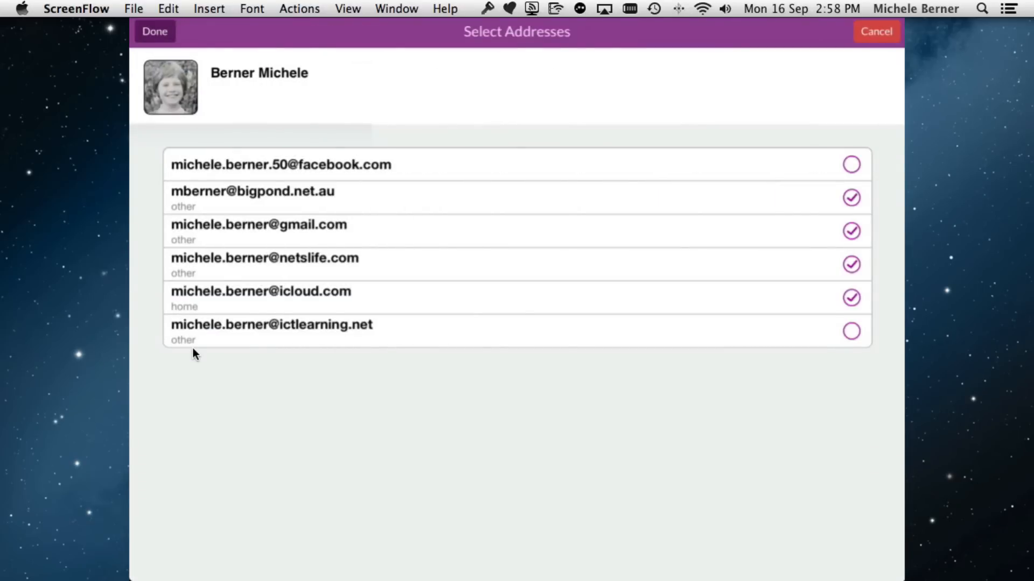
pyautogui.click(850, 331)
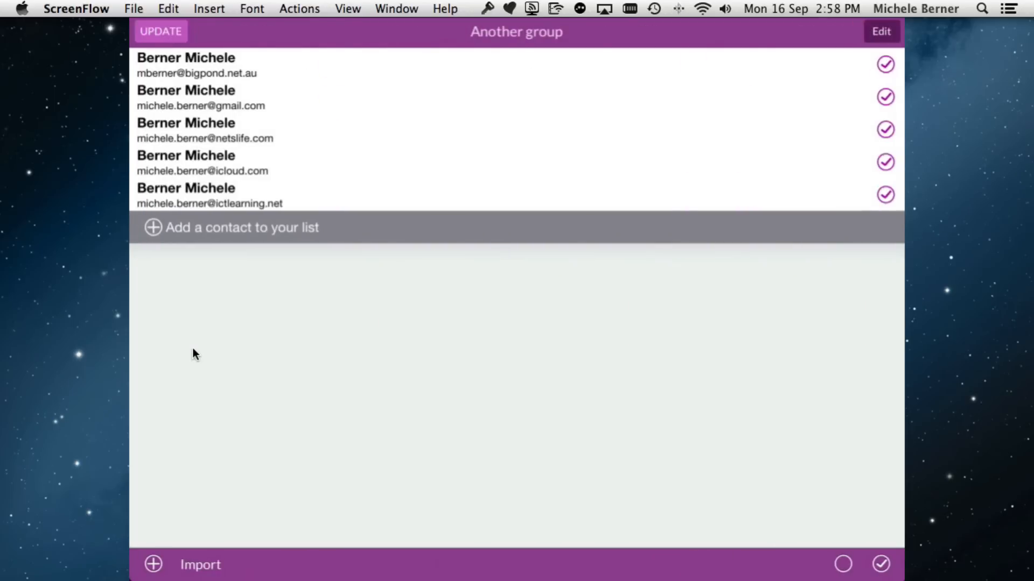
pyautogui.click(160, 31)
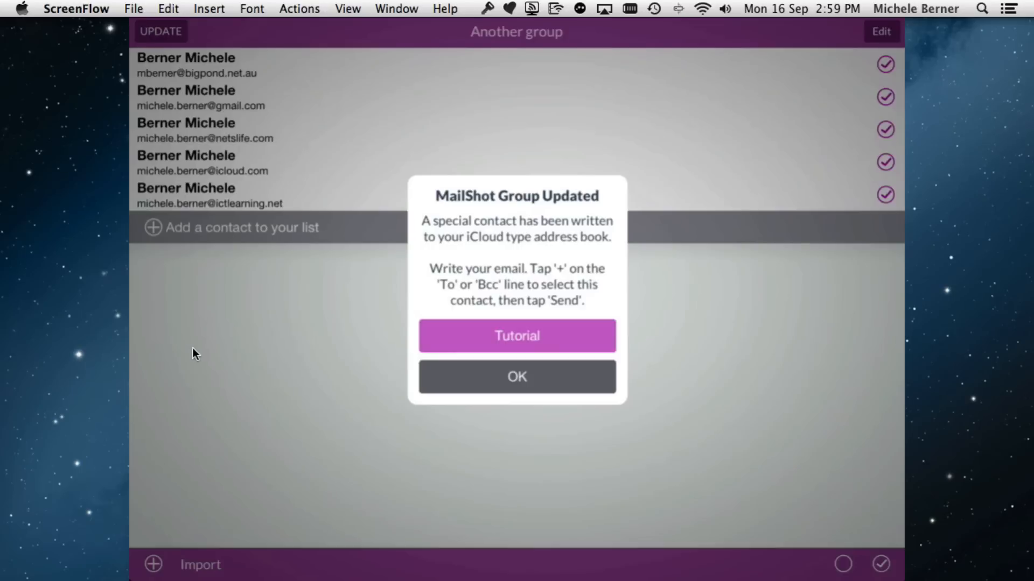
pyautogui.click(515, 377)
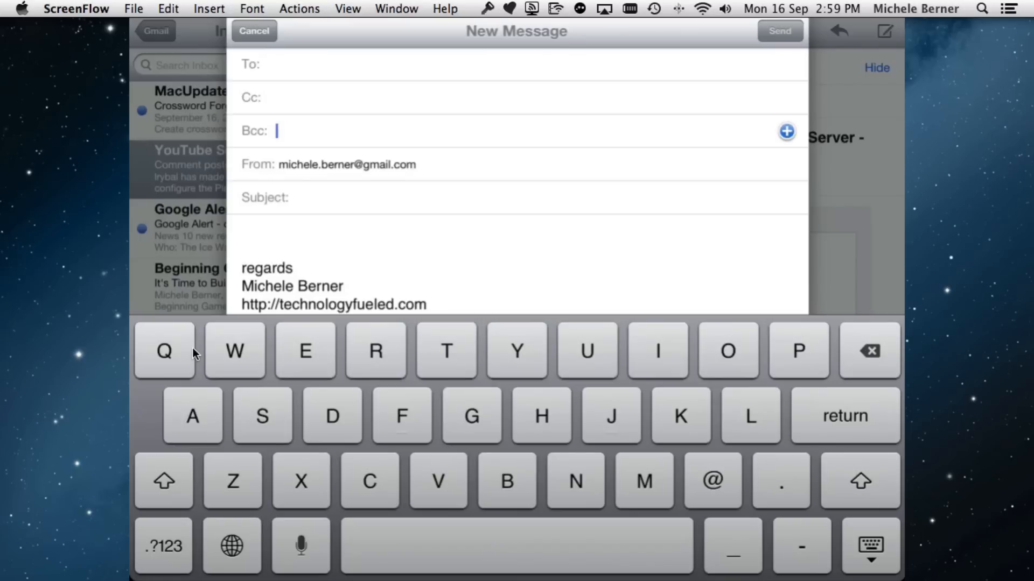
# Put MailShot's Another group on the Bcc line via All Contacts.
pyautogui.click(786, 132)
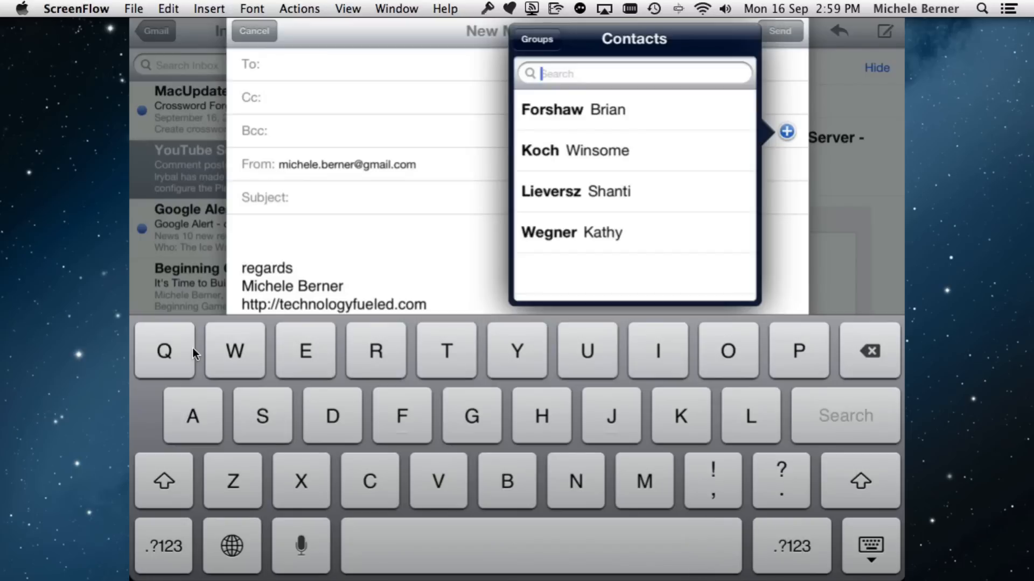
pyautogui.click(536, 39)
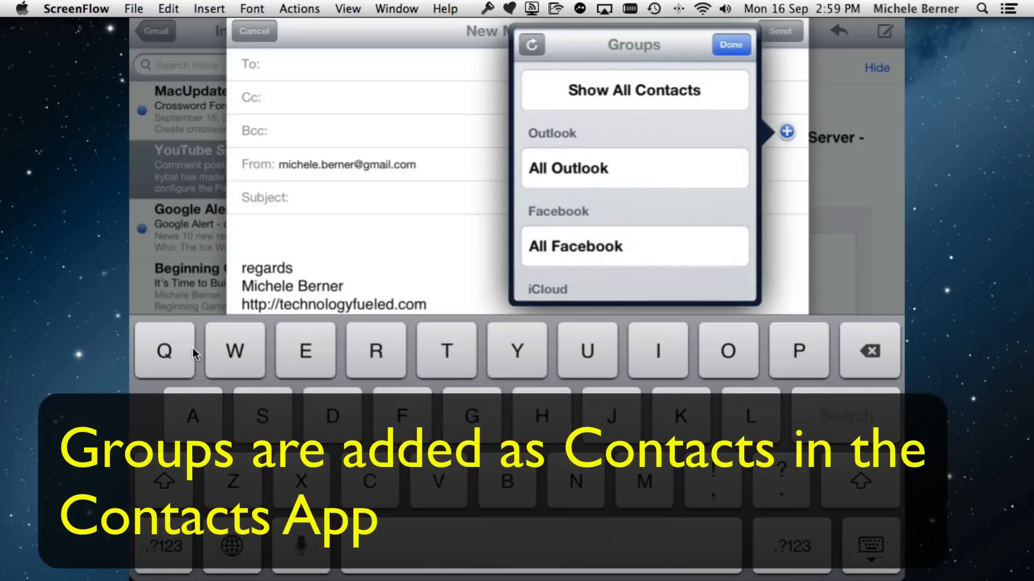
pyautogui.click(632, 90)
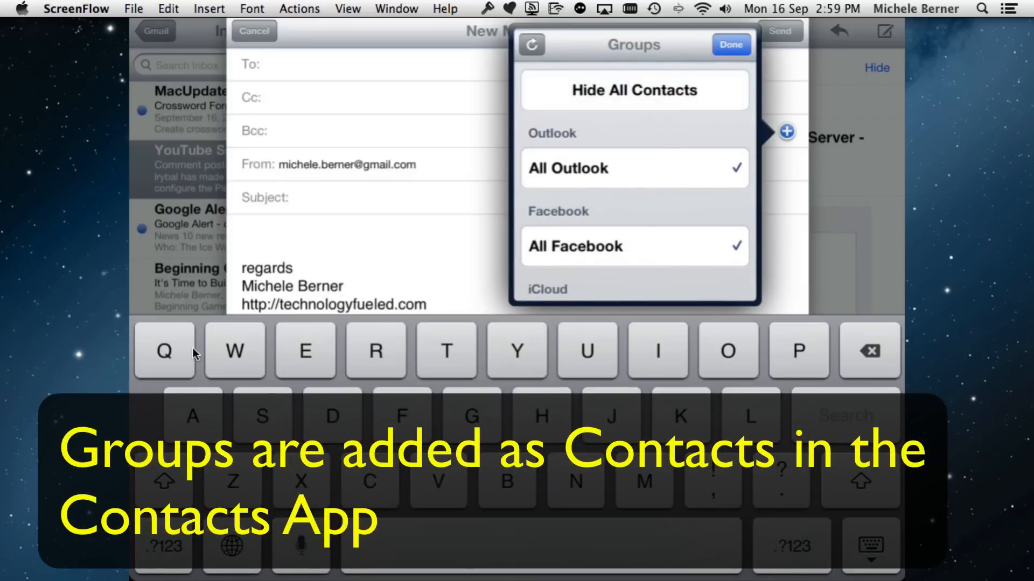
pyautogui.click(634, 90)
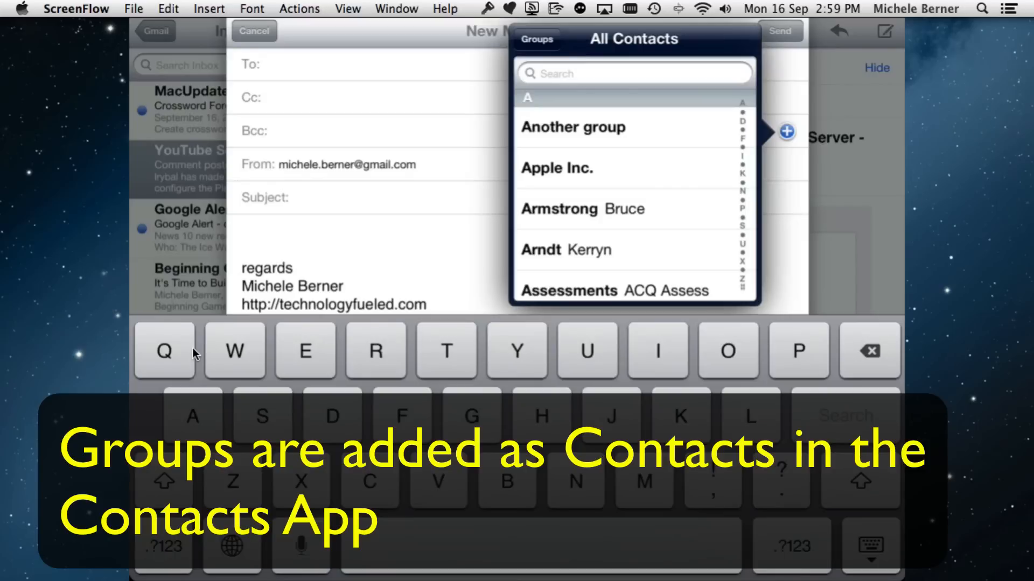
pyautogui.click(572, 127)
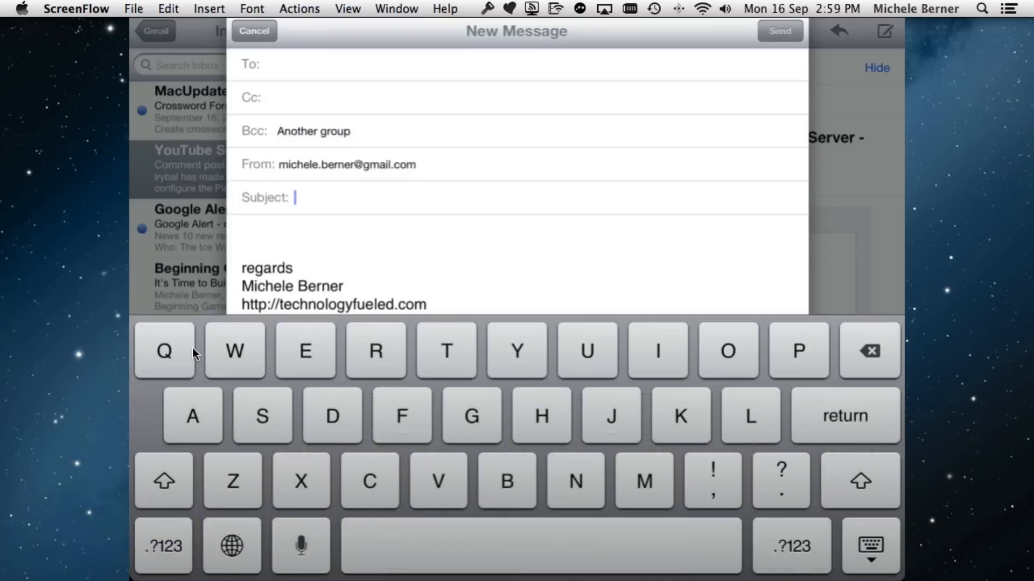
# Give the email the subject 'test' and send it.
pyautogui.write('test')
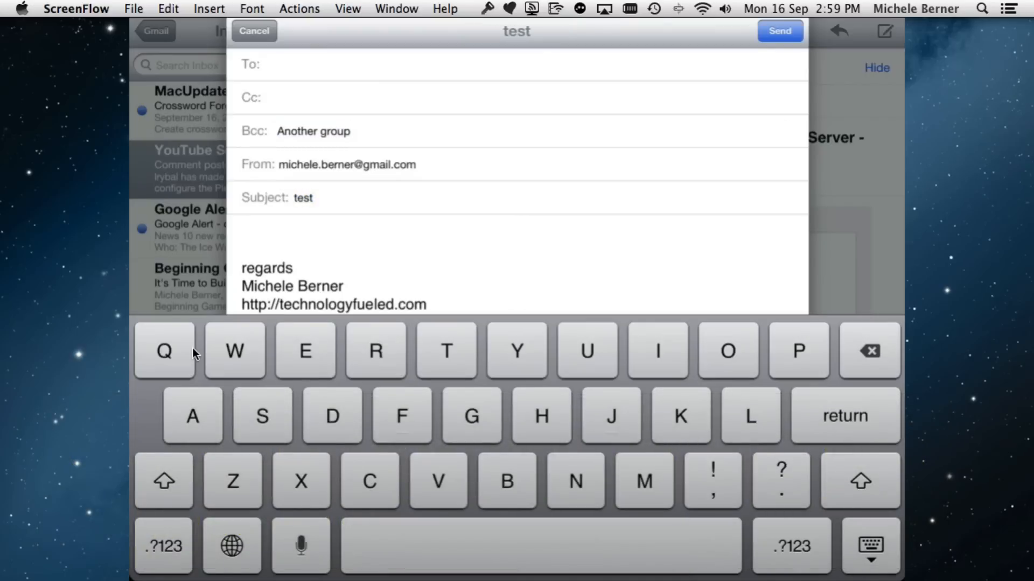
pyautogui.click(297, 197)
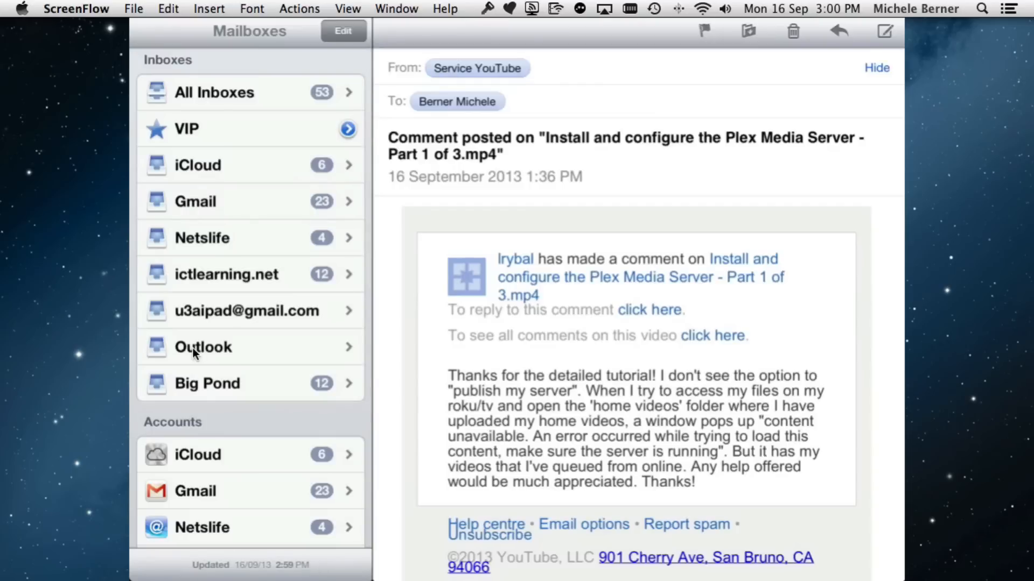
# Check the test messages in All Inboxes and the ictlearning.net inbox, then go Home.
pyautogui.click(214, 93)
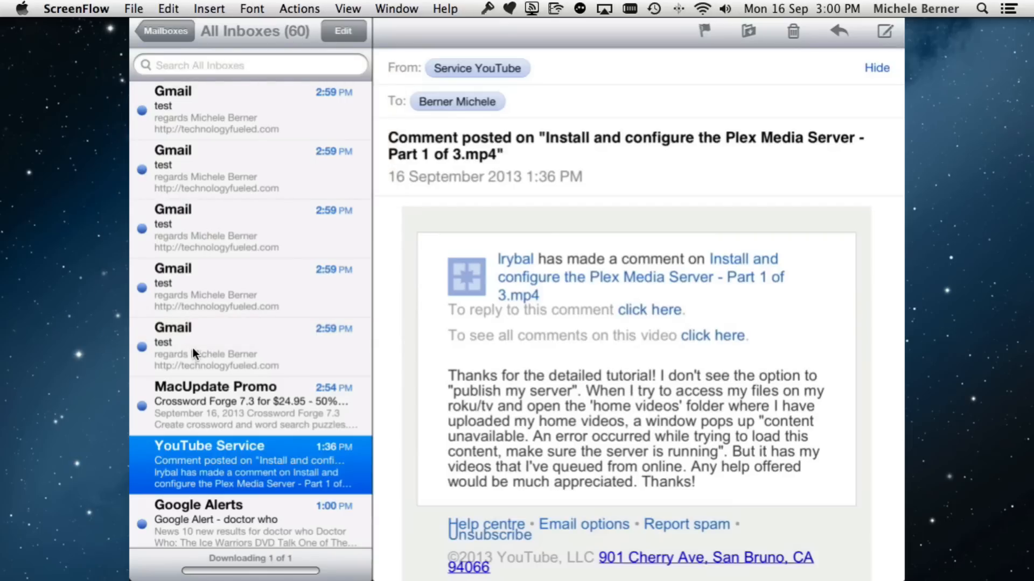
pyautogui.click(166, 30)
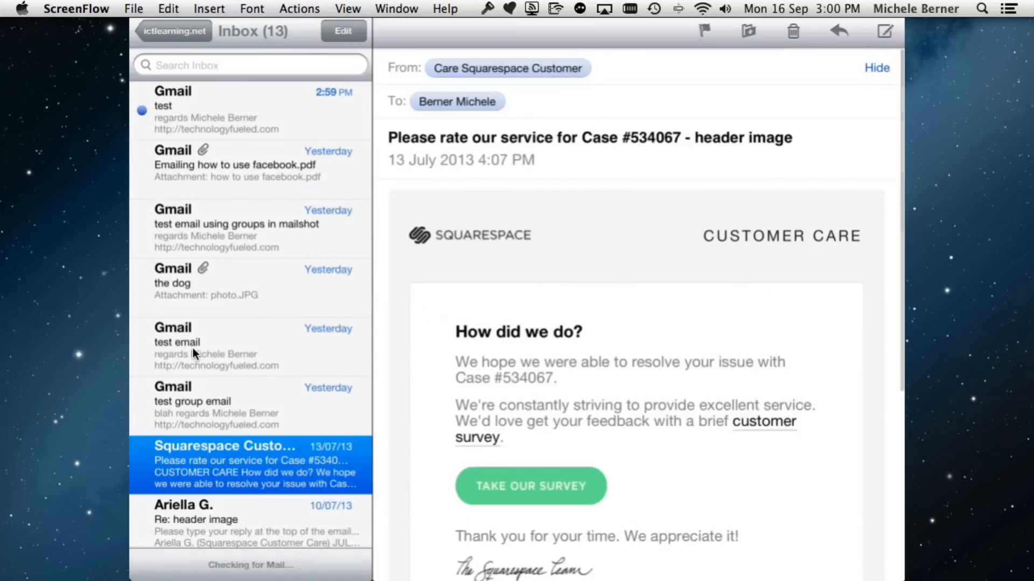
pyautogui.click(173, 31)
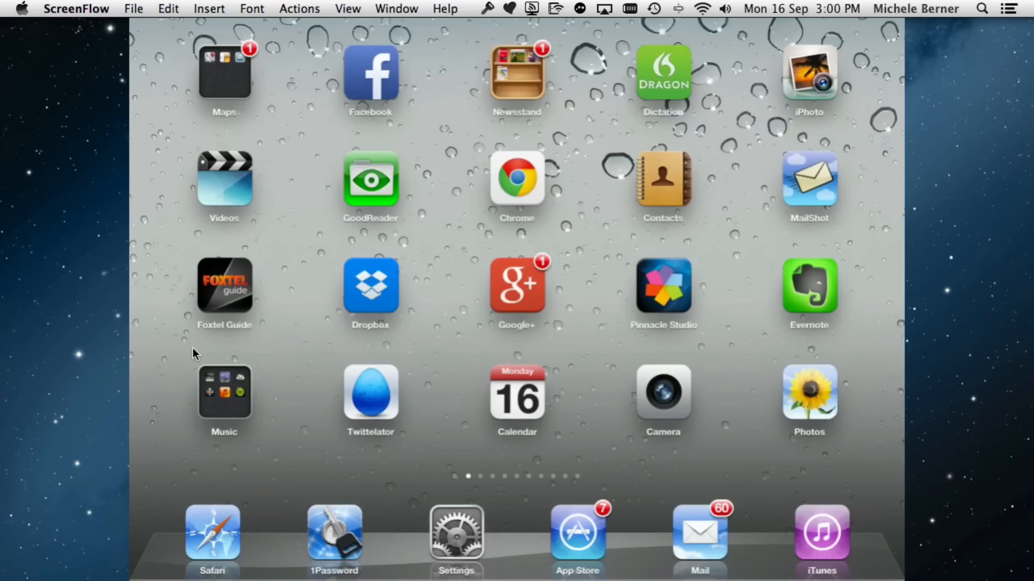
# Start a new Gmail message Bcc'd to Another group and show that recipient's Info.
pyautogui.click(698, 534)
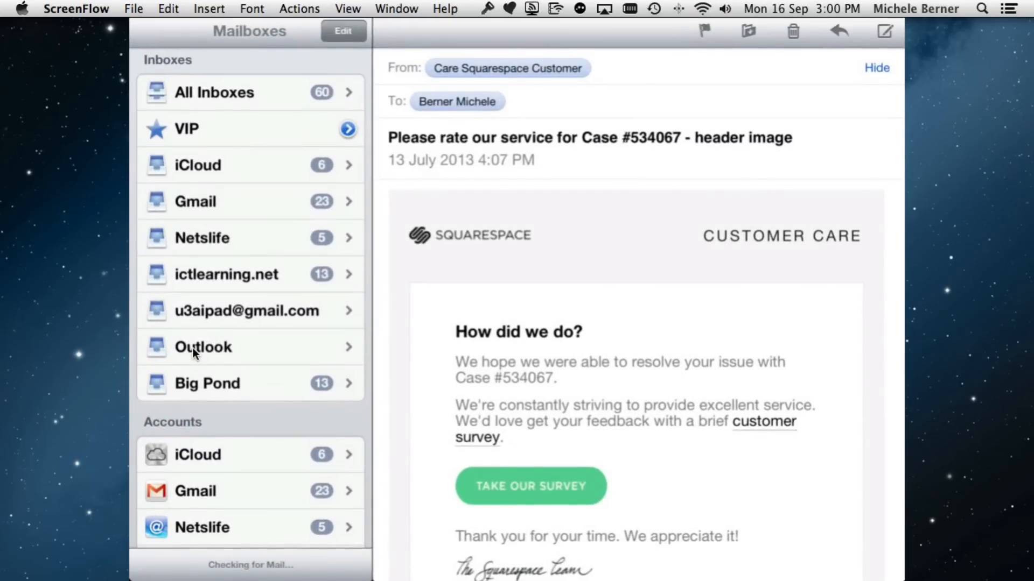
pyautogui.click(195, 202)
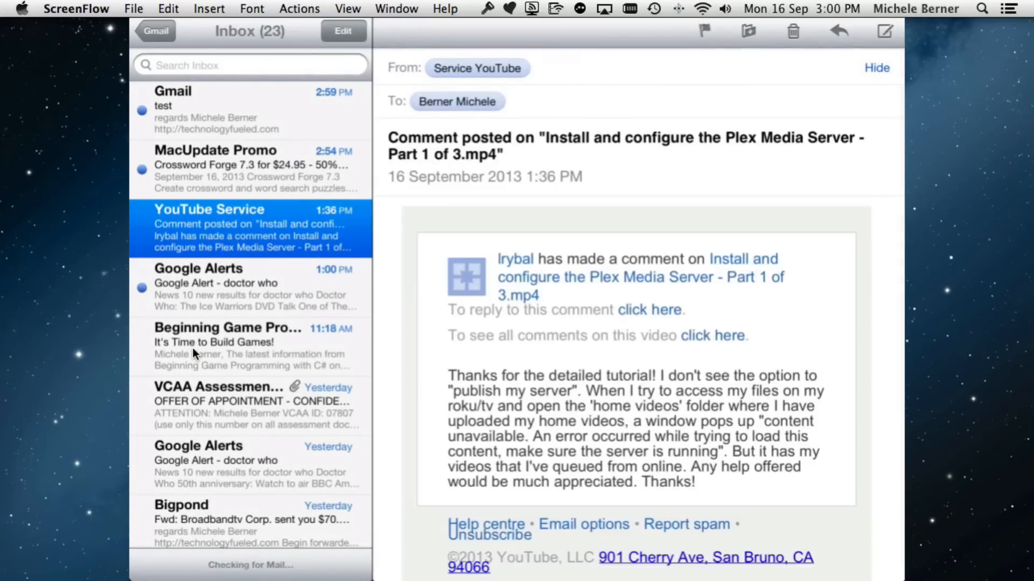
pyautogui.click(885, 31)
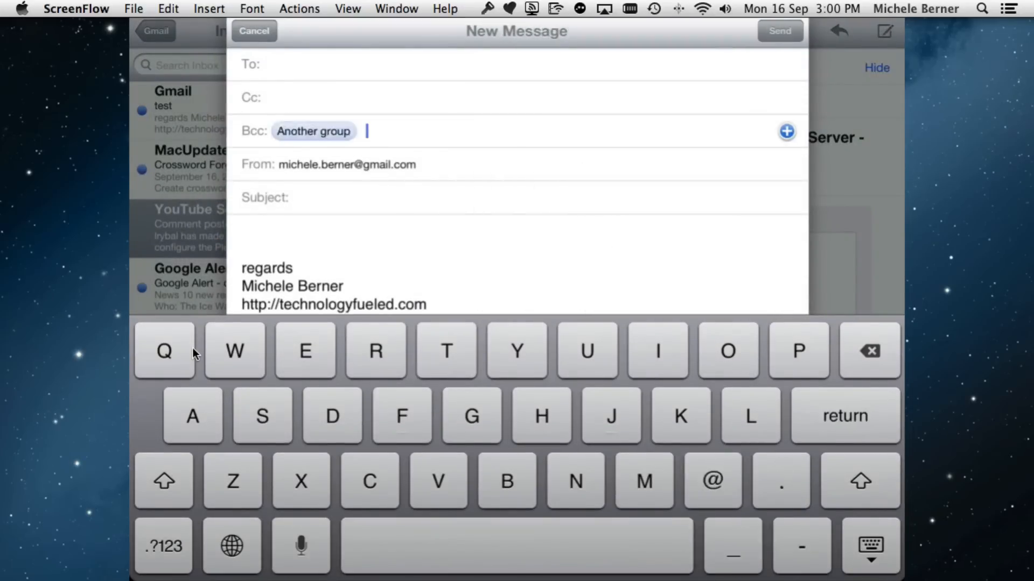
pyautogui.click(314, 132)
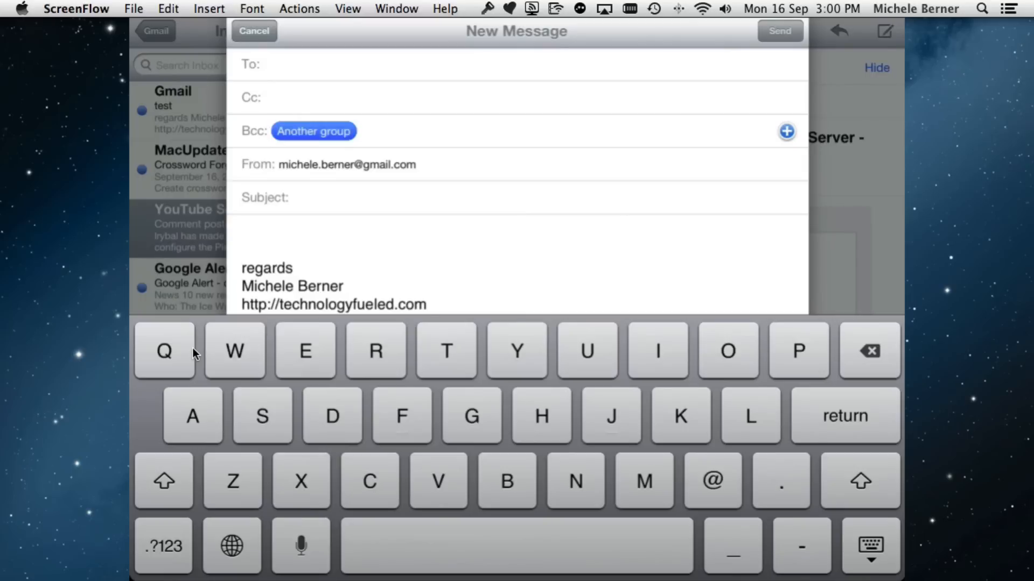
pyautogui.click(313, 131)
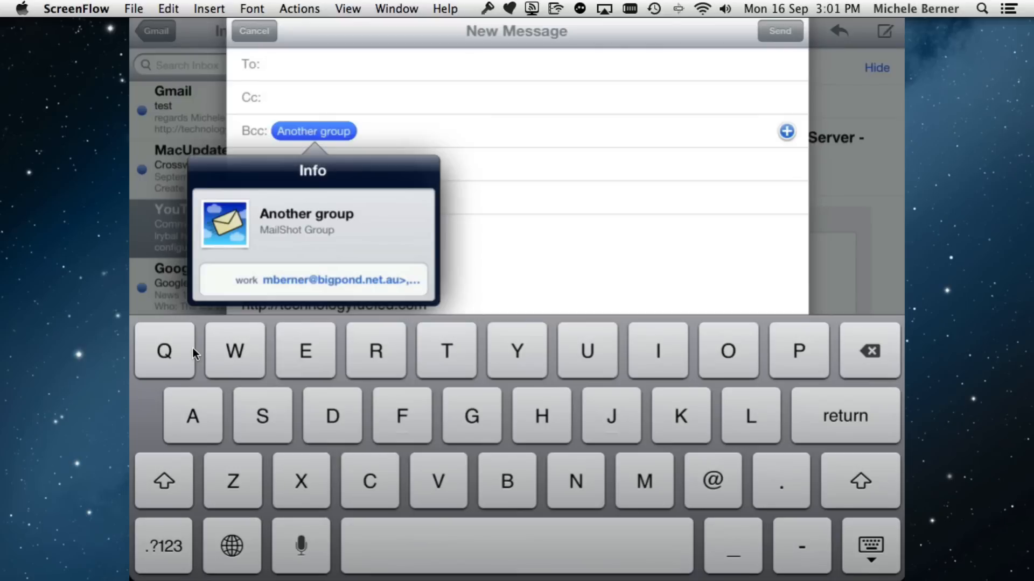
# Address a new message to the My friends group in Bcc with subject 'test'.
pyautogui.click(253, 31)
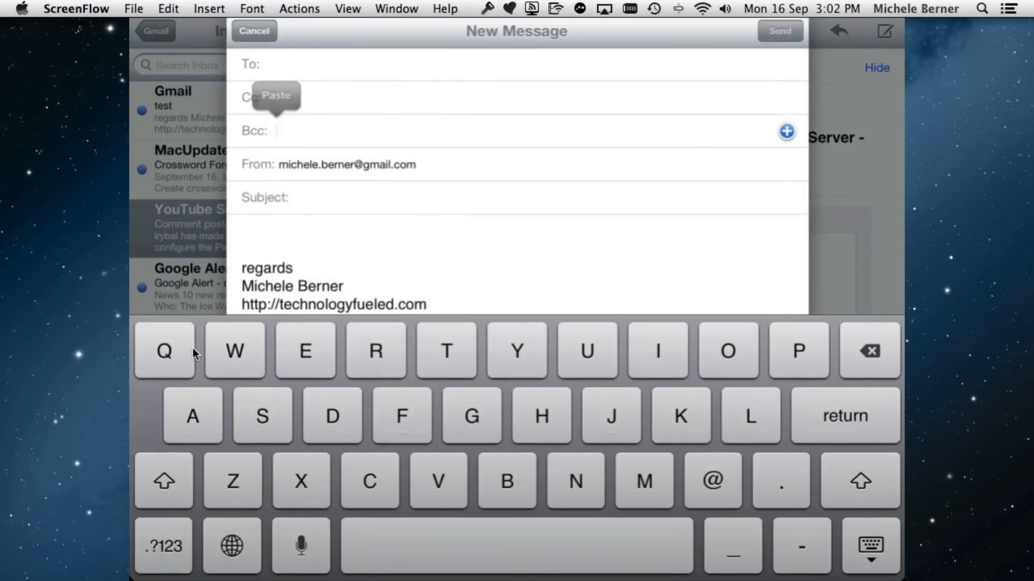
pyautogui.click(786, 131)
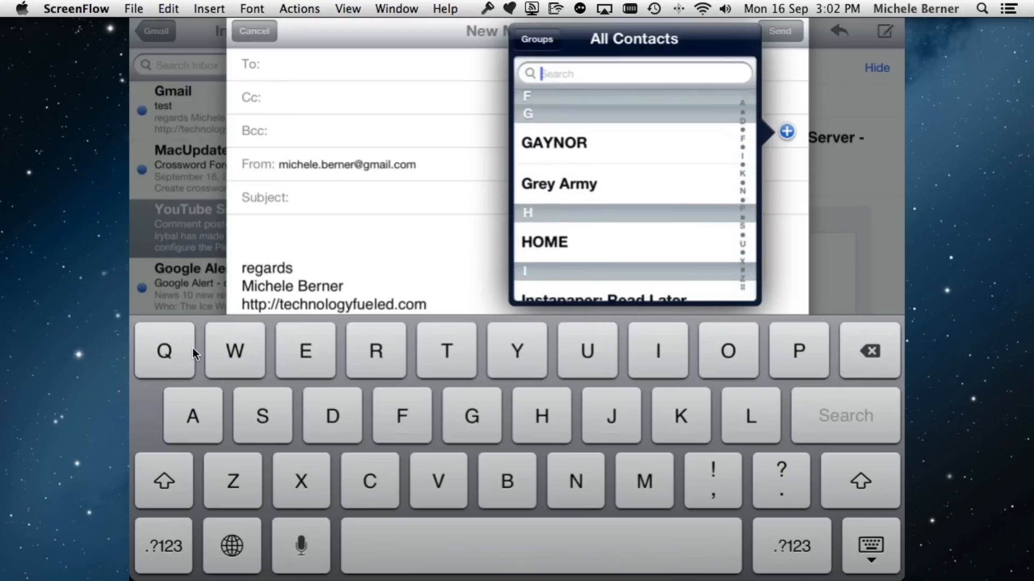
pyautogui.scroll(-3)
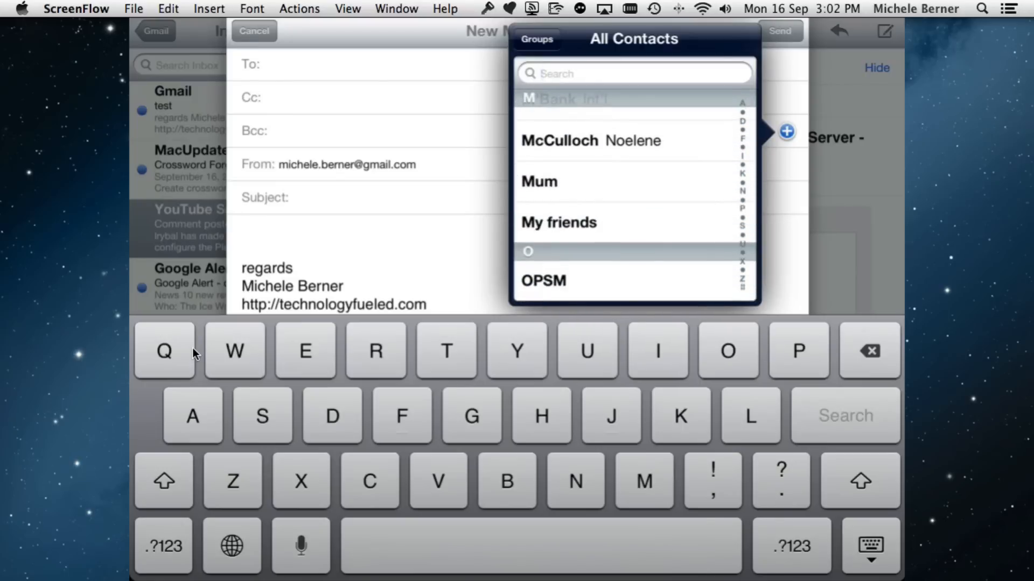
pyautogui.click(558, 222)
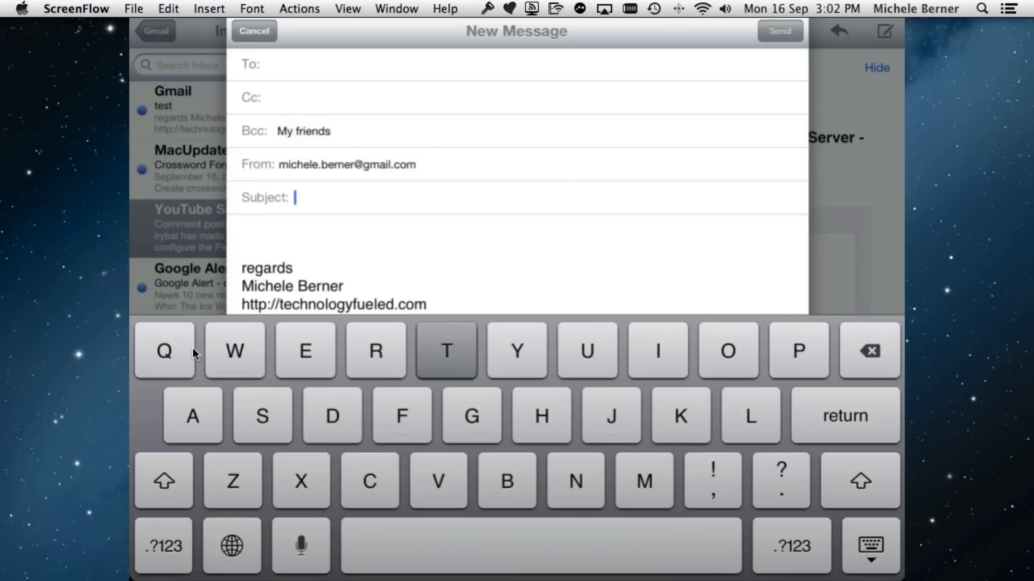
pyautogui.write('test')
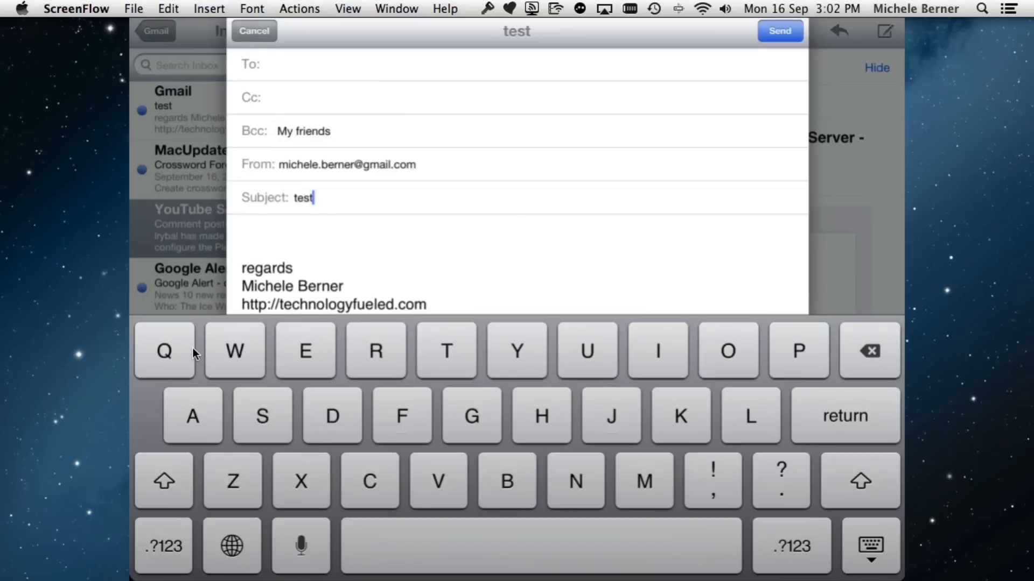
# Cancel the message and keep it as a saved draft.
pyautogui.click(253, 30)
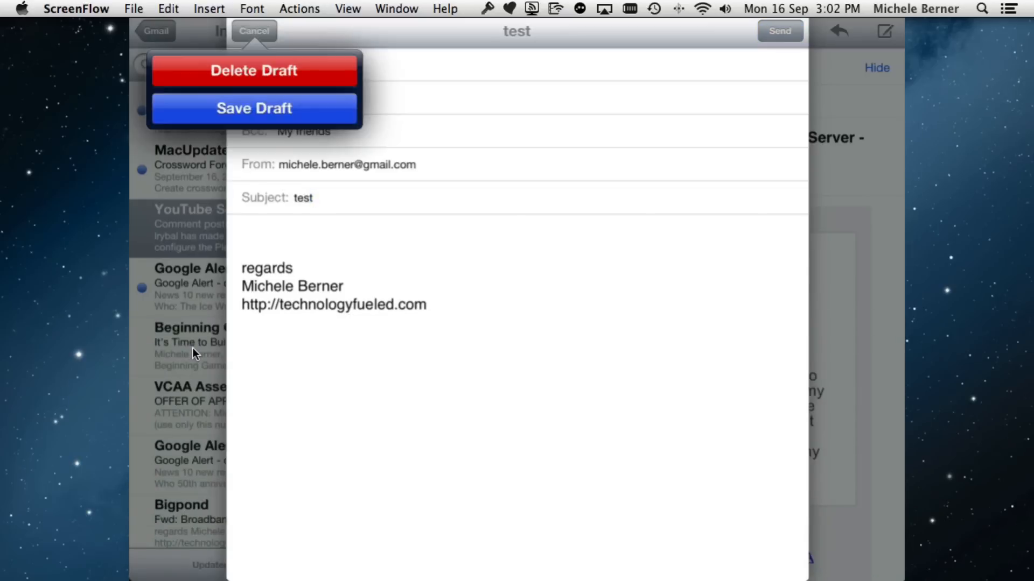
pyautogui.click(253, 108)
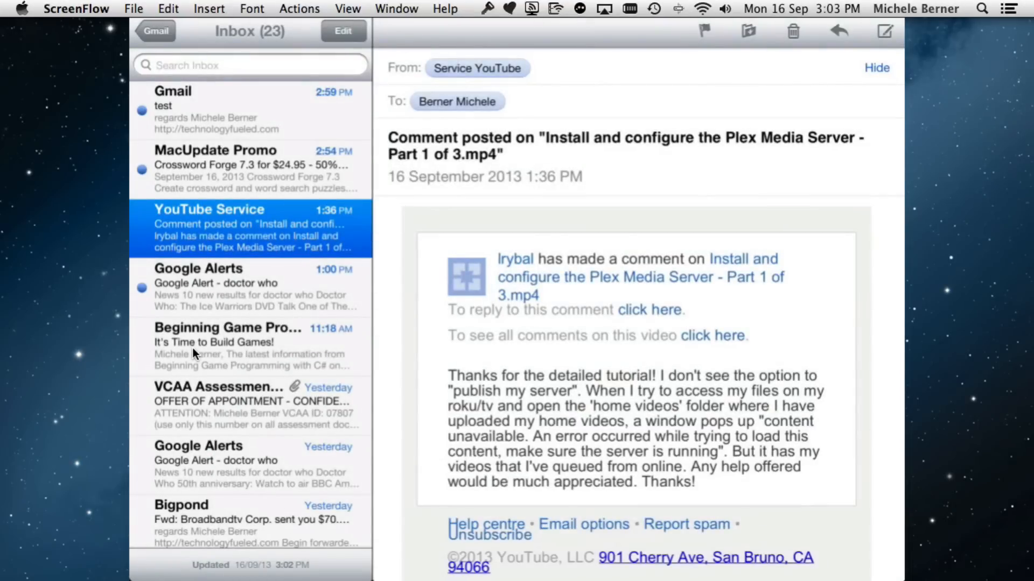
# Reopen the (No Recipient) 'test' draft from Previous Drafts.
pyautogui.click(885, 31)
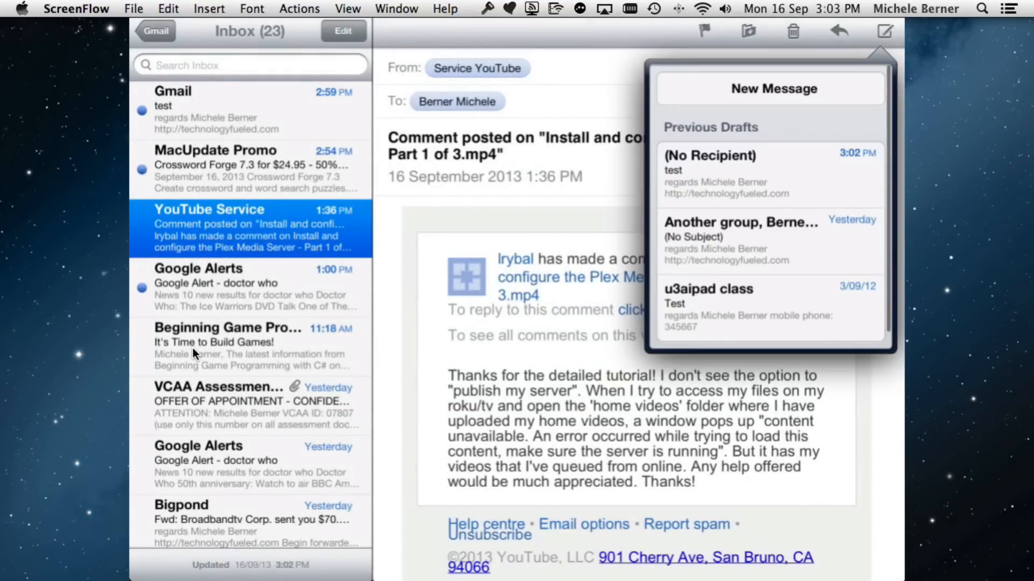
pyautogui.click(768, 174)
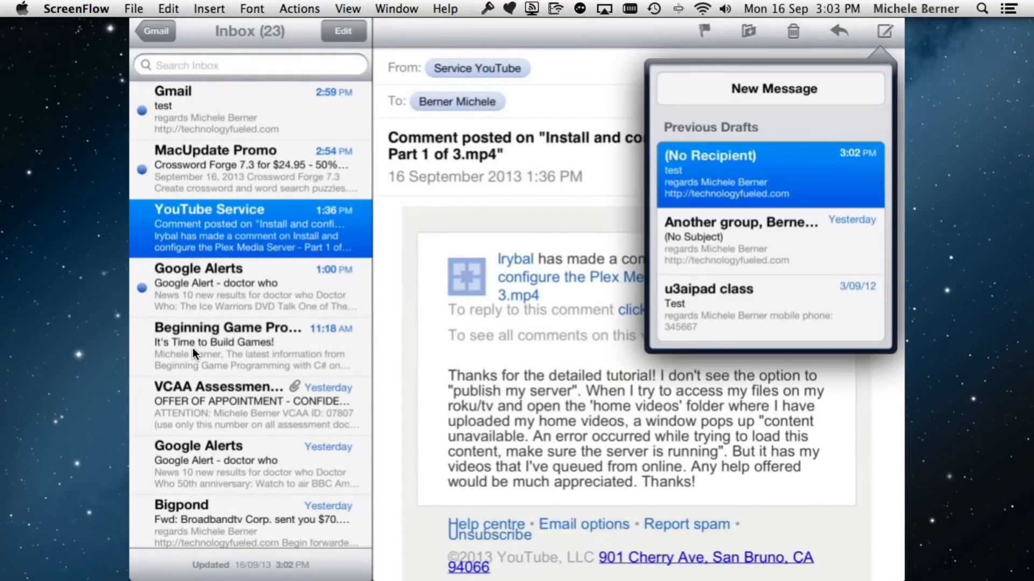
pyautogui.click(766, 173)
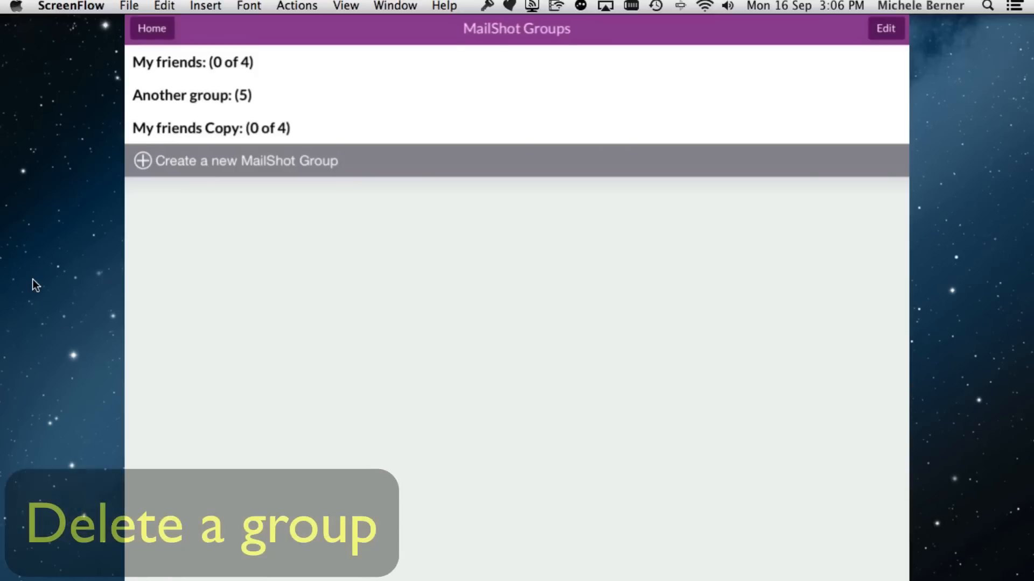
# Delete the 'My friends Copy' group from MailShot's group list.
pyautogui.click(885, 28)
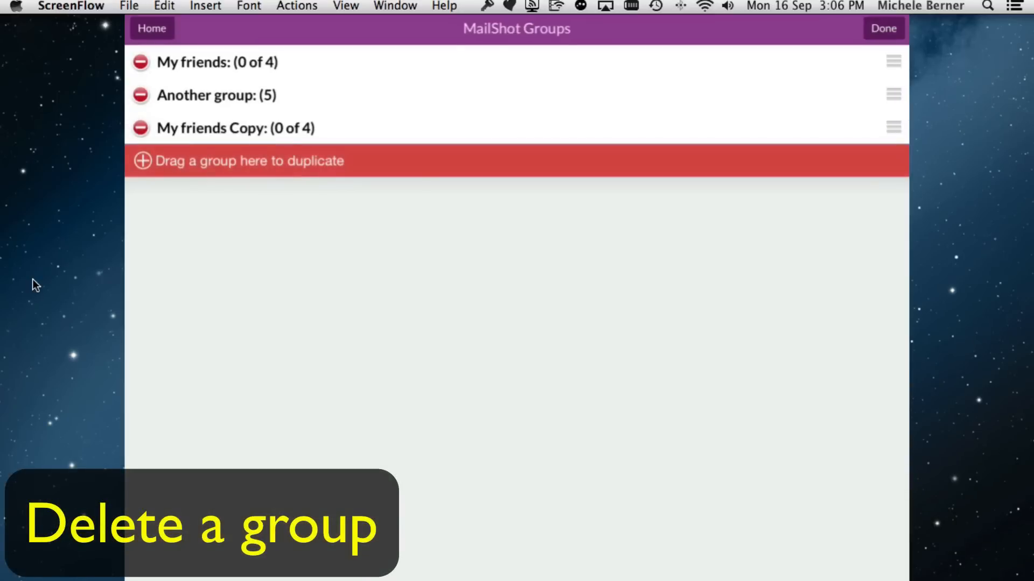
pyautogui.click(140, 127)
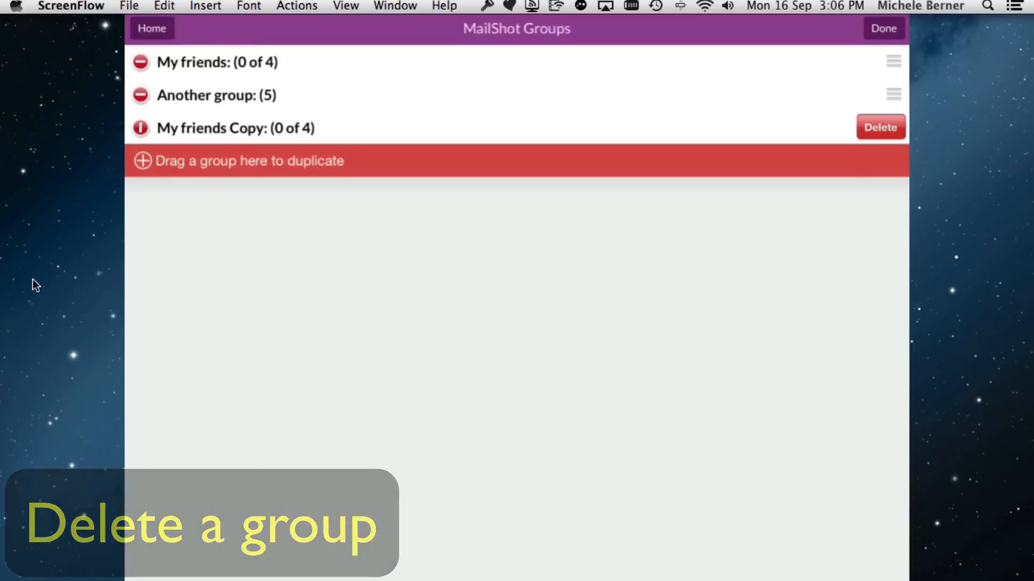
pyautogui.click(880, 127)
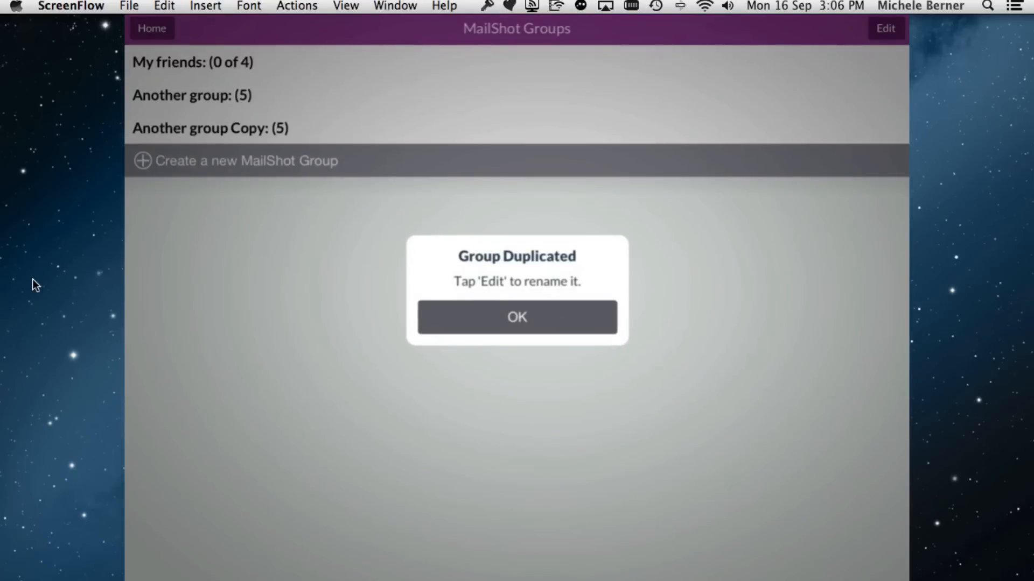
# Rename 'Another group Copy' to 'Another' and write it to the iCloud address book.
pyautogui.click(516, 316)
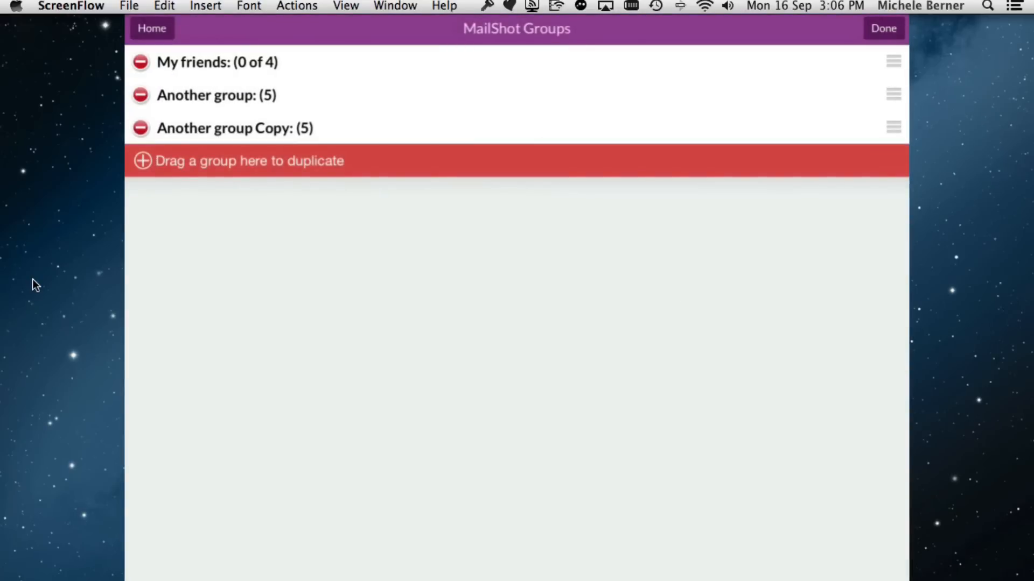
pyautogui.click(235, 128)
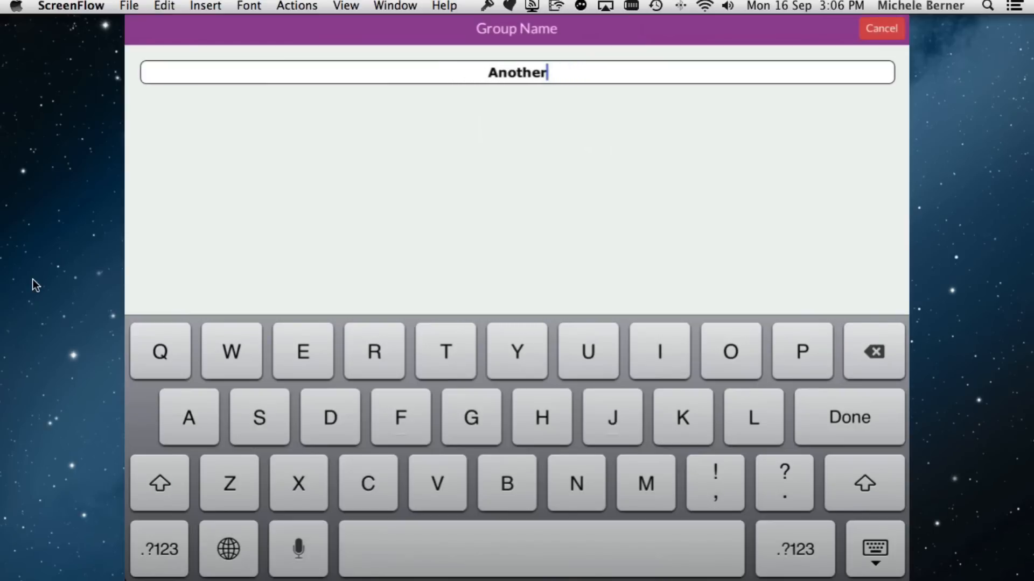
pyautogui.click(848, 417)
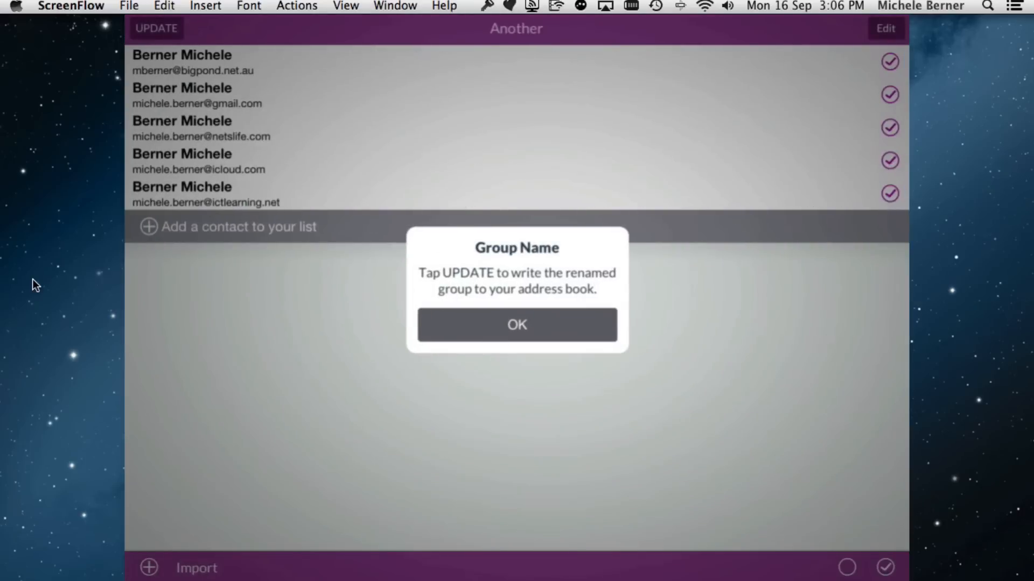
pyautogui.click(516, 324)
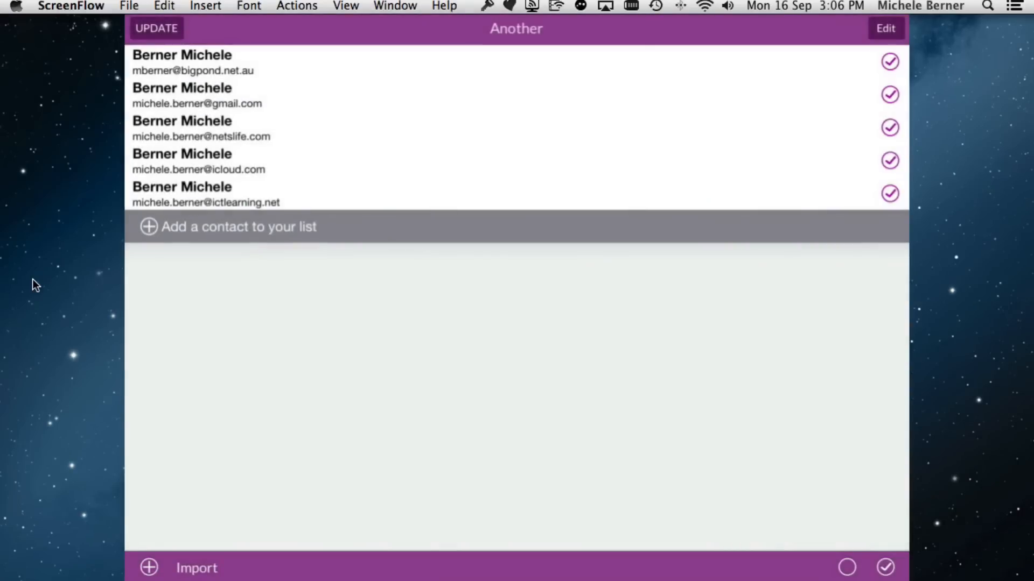
pyautogui.click(155, 28)
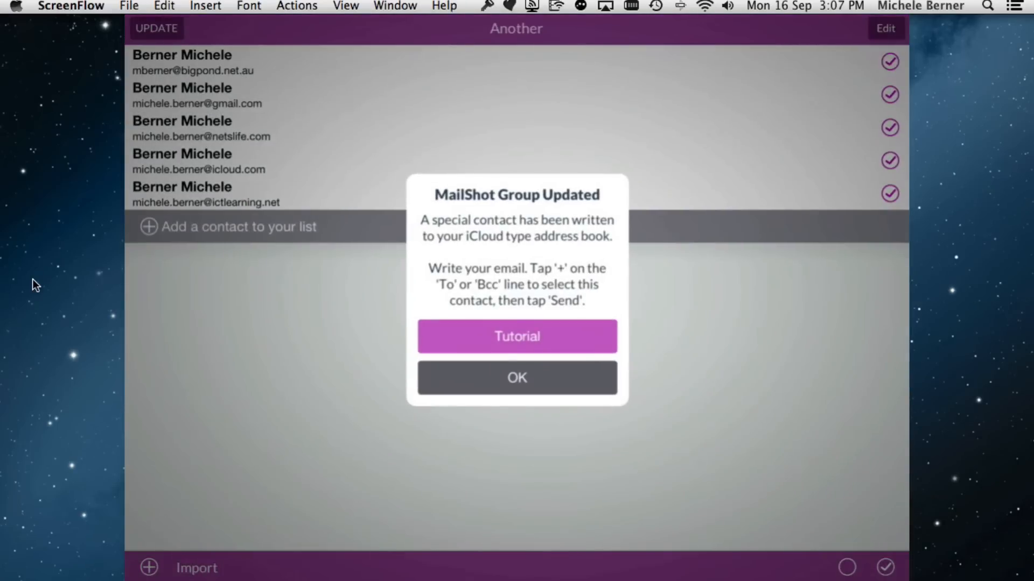
# Add a fifth contact from All Contacts to 'My friends' and write the group to the address book.
pyautogui.click(516, 378)
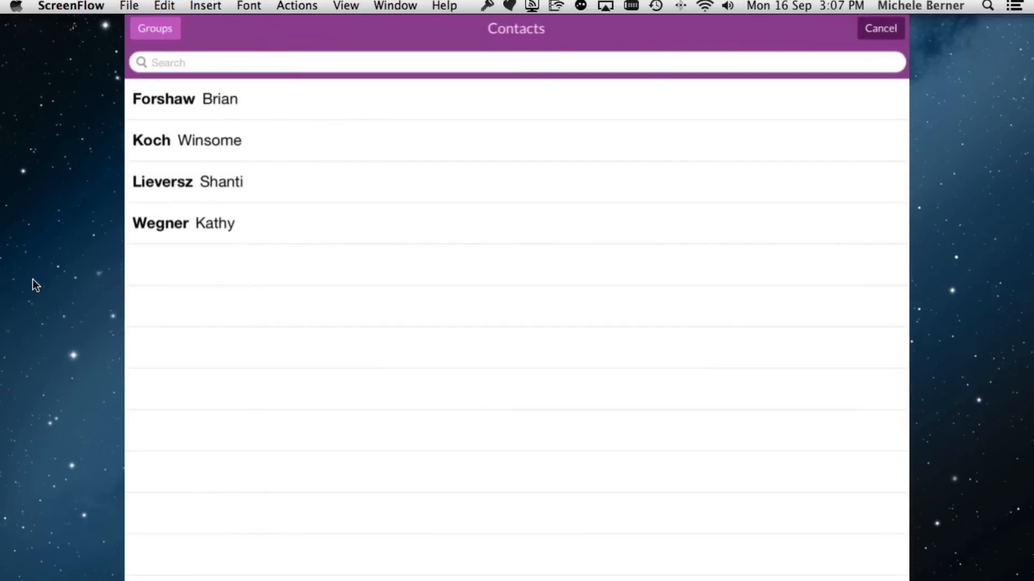
pyautogui.click(154, 28)
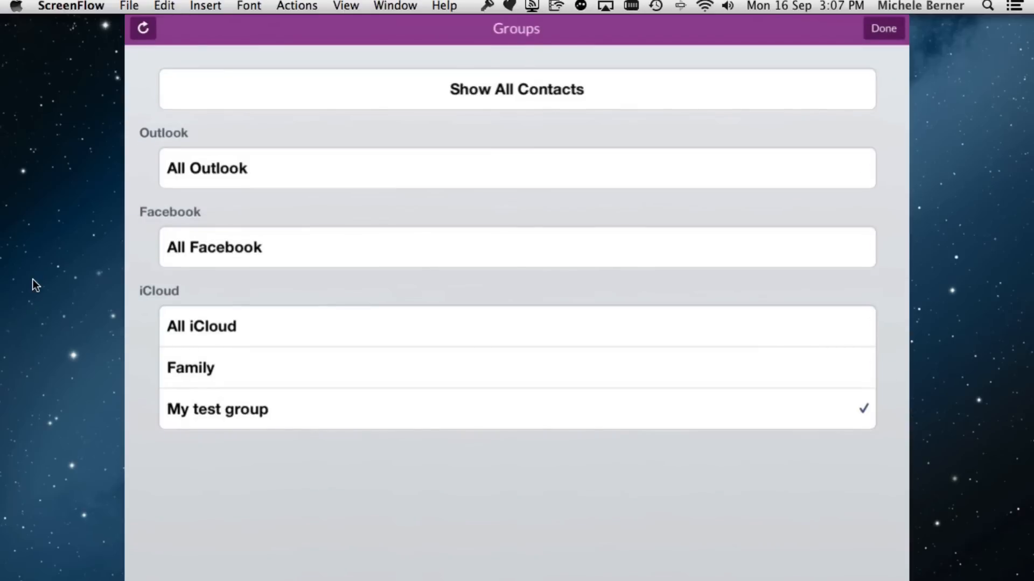
pyautogui.click(516, 89)
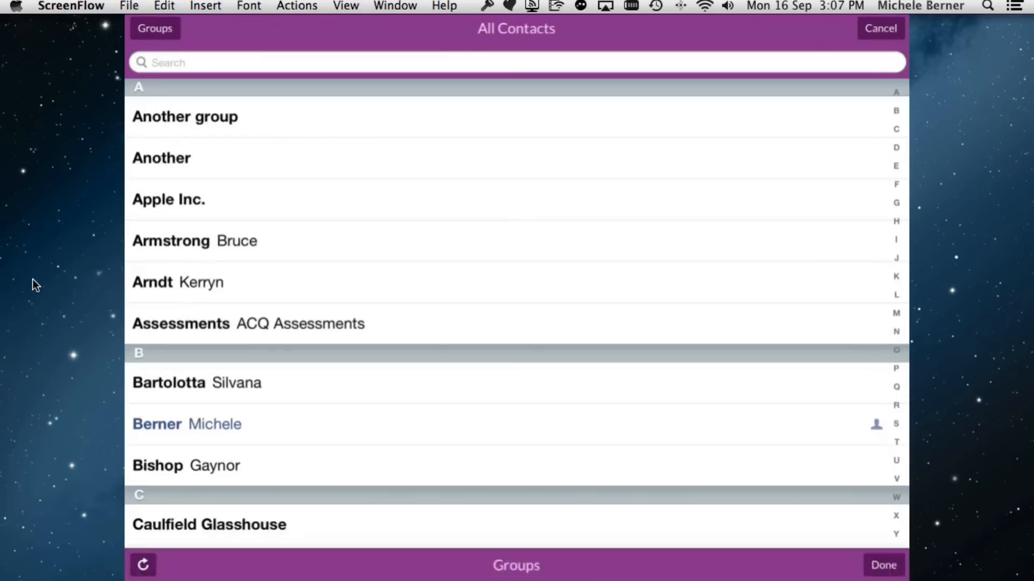
pyautogui.scroll(-3)
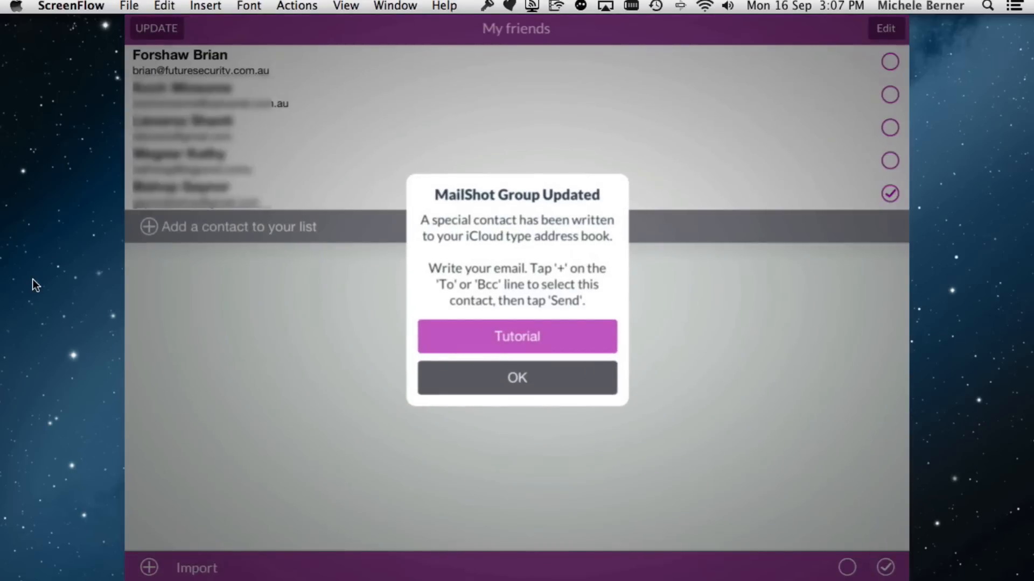
pyautogui.click(515, 378)
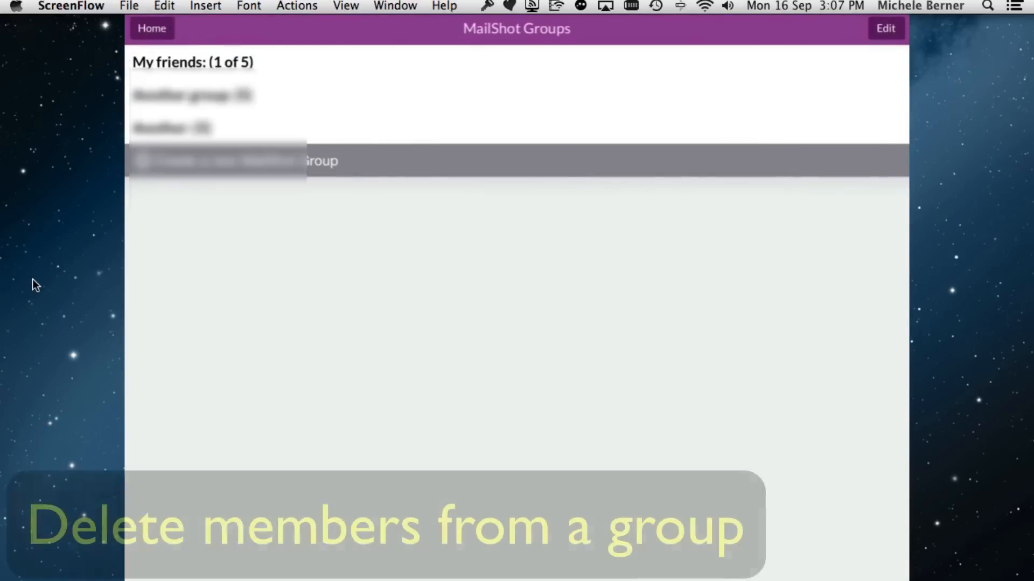
# Delete the fifth member from 'My friends' so it lists four contacts again.
pyautogui.click(192, 63)
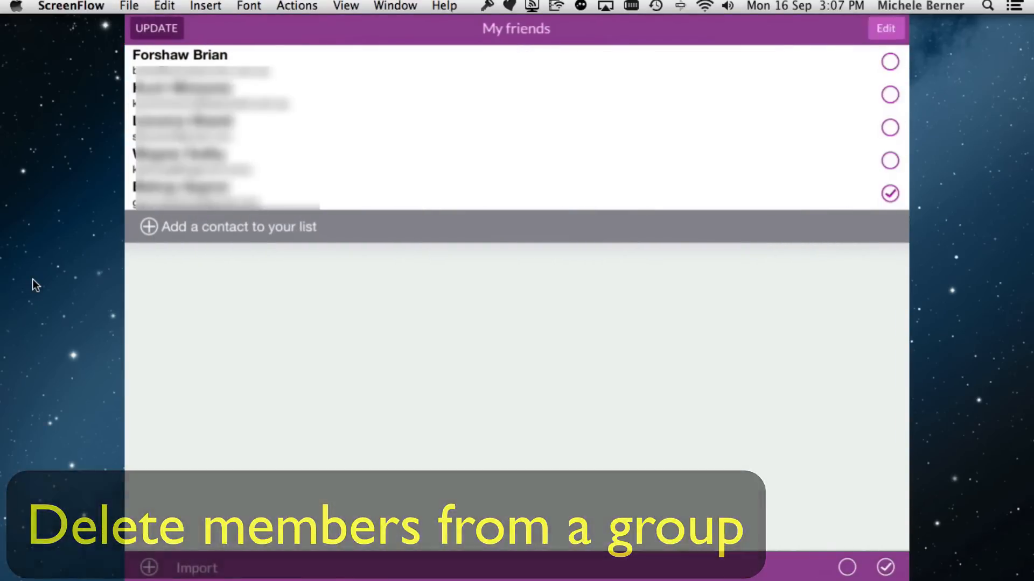
pyautogui.click(886, 28)
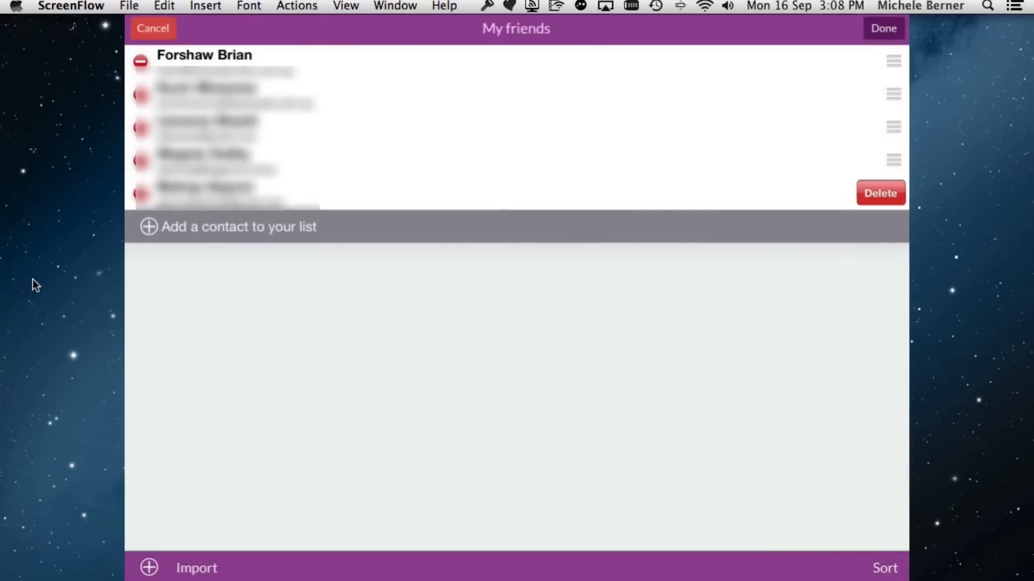
pyautogui.click(880, 193)
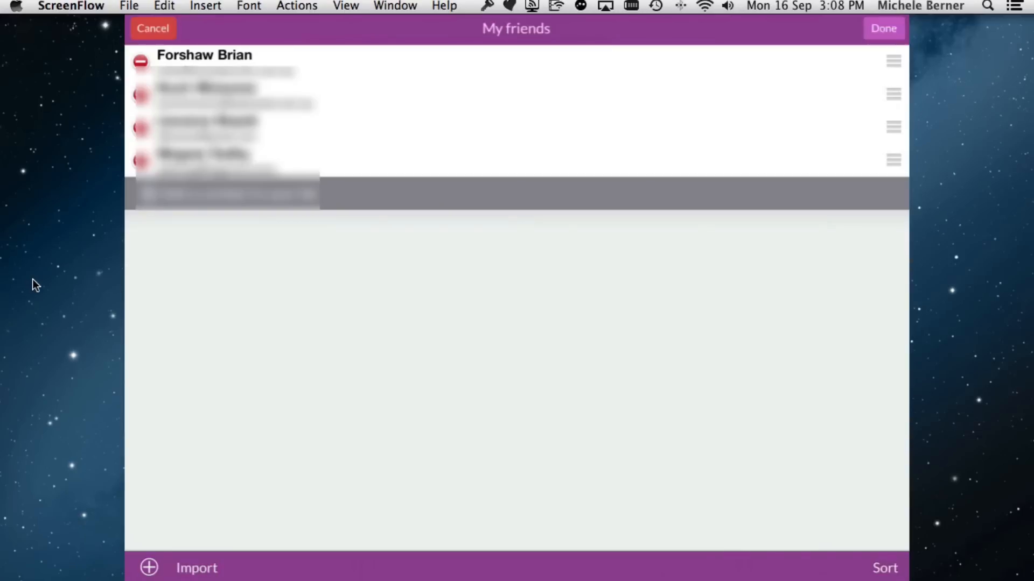
pyautogui.click(883, 28)
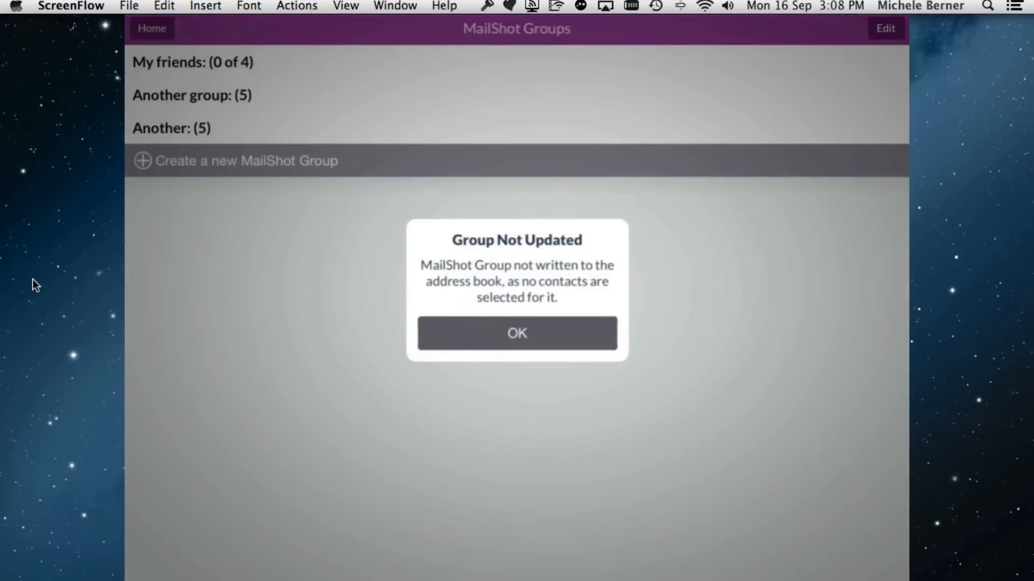